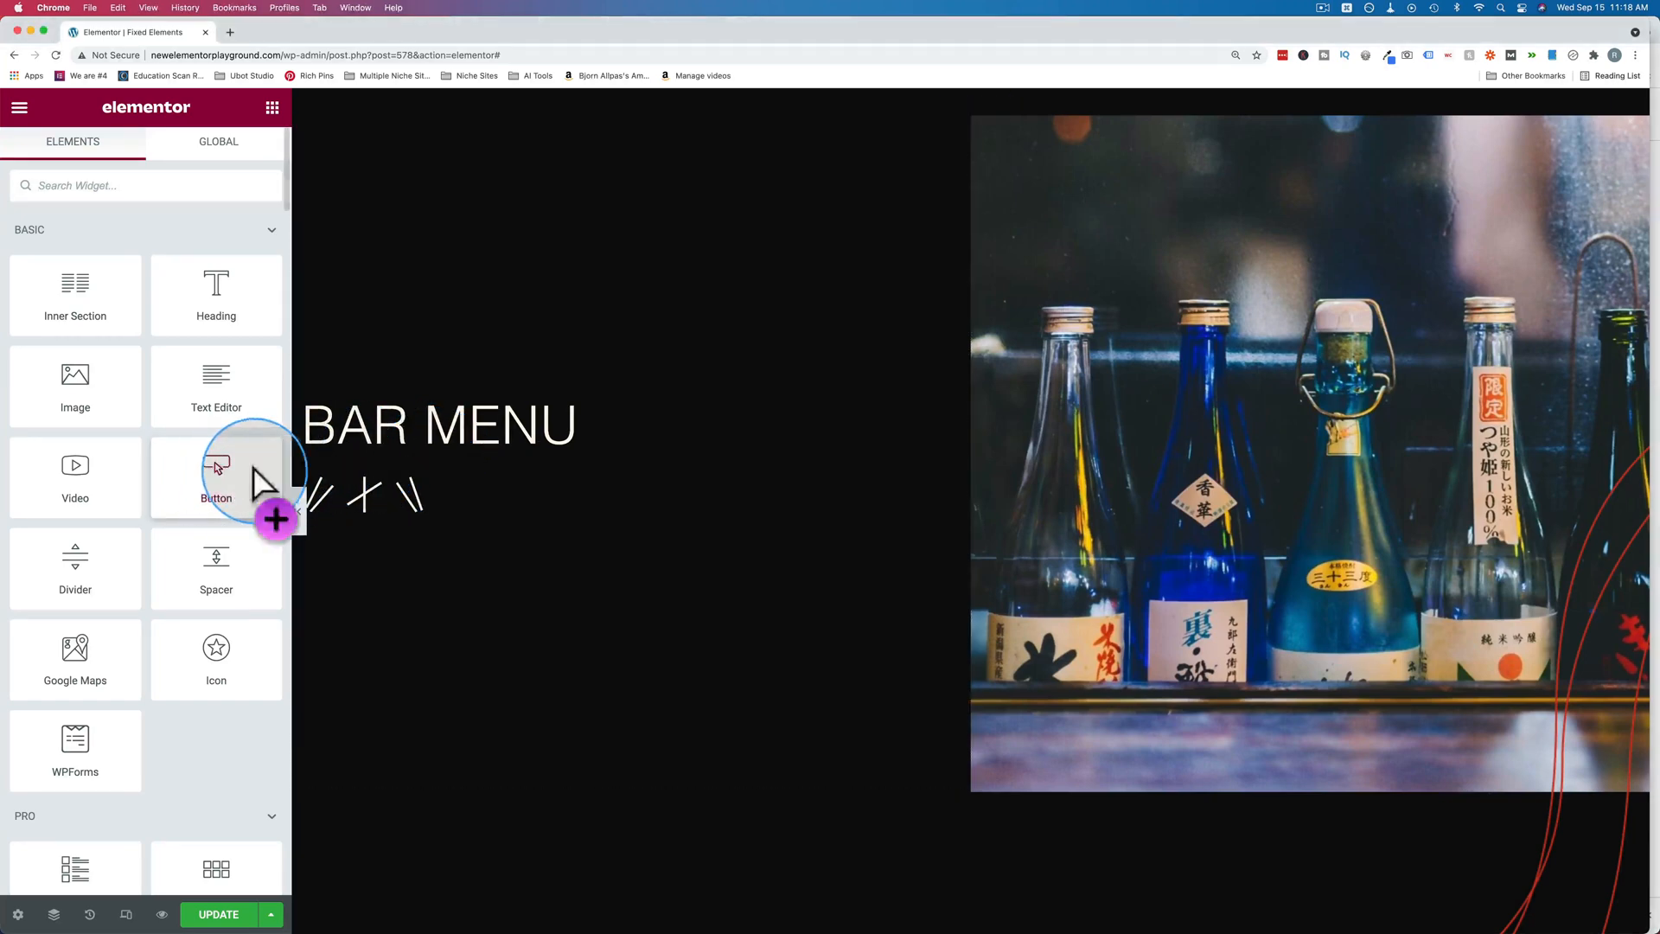
Step: Drag a Button widget onto the page directly above the BAR MENU heading
left_click_drag(217, 477, 462, 413)
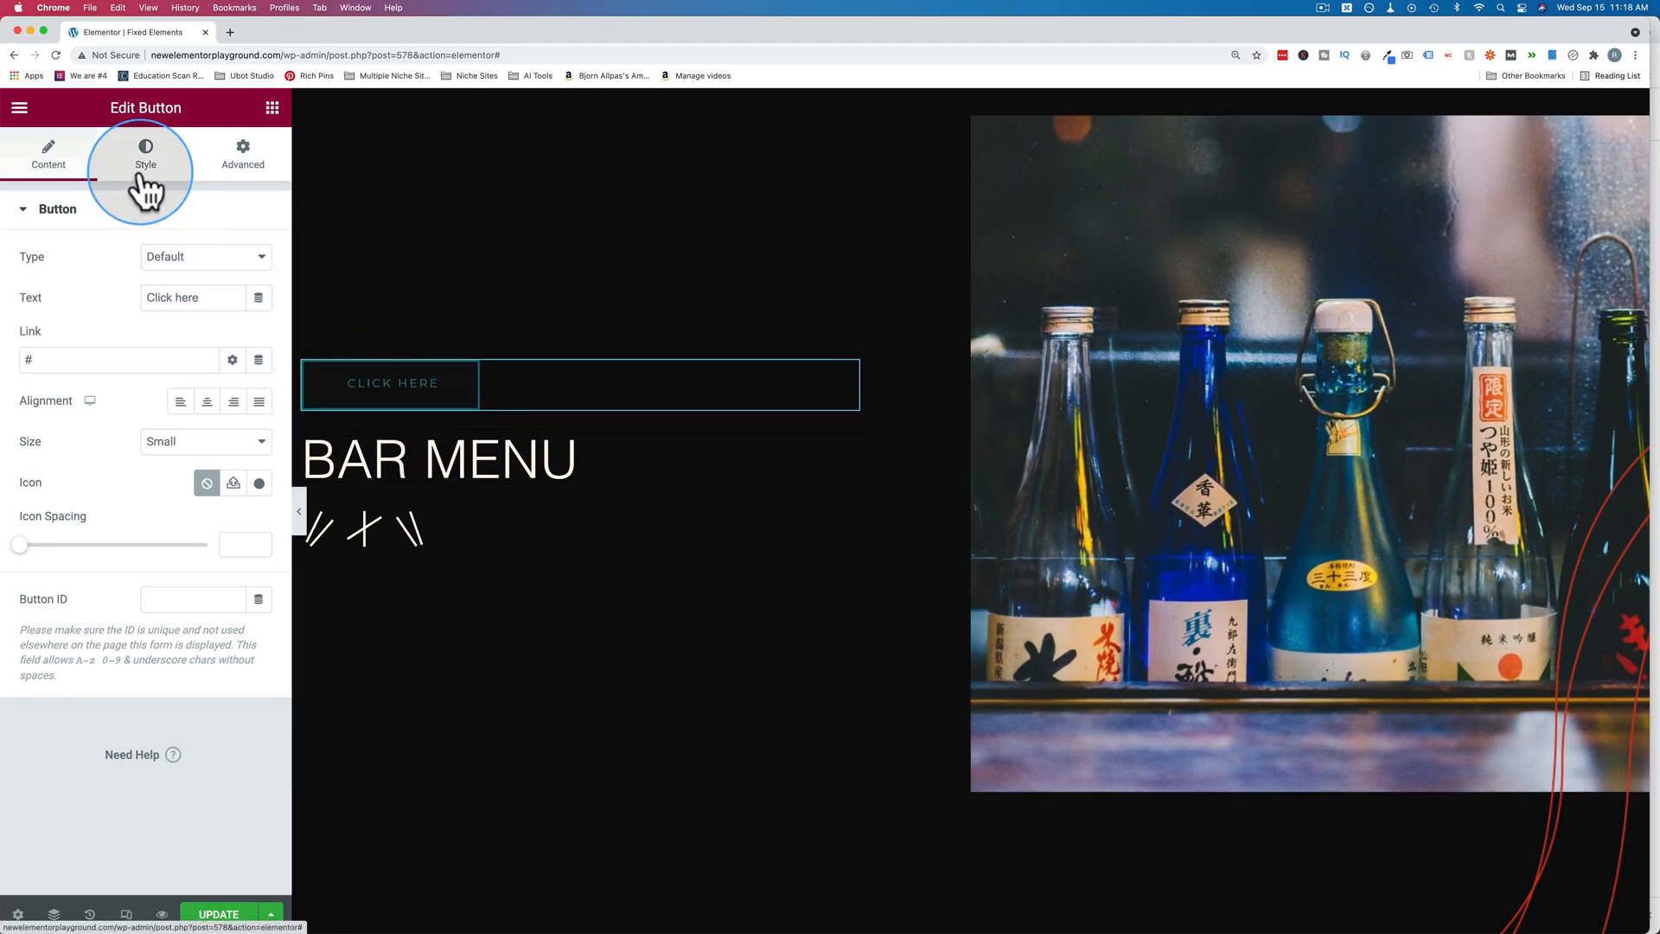
Step: Give the button a Classic background type with an orange colour in its Style settings
left_click(145, 151)
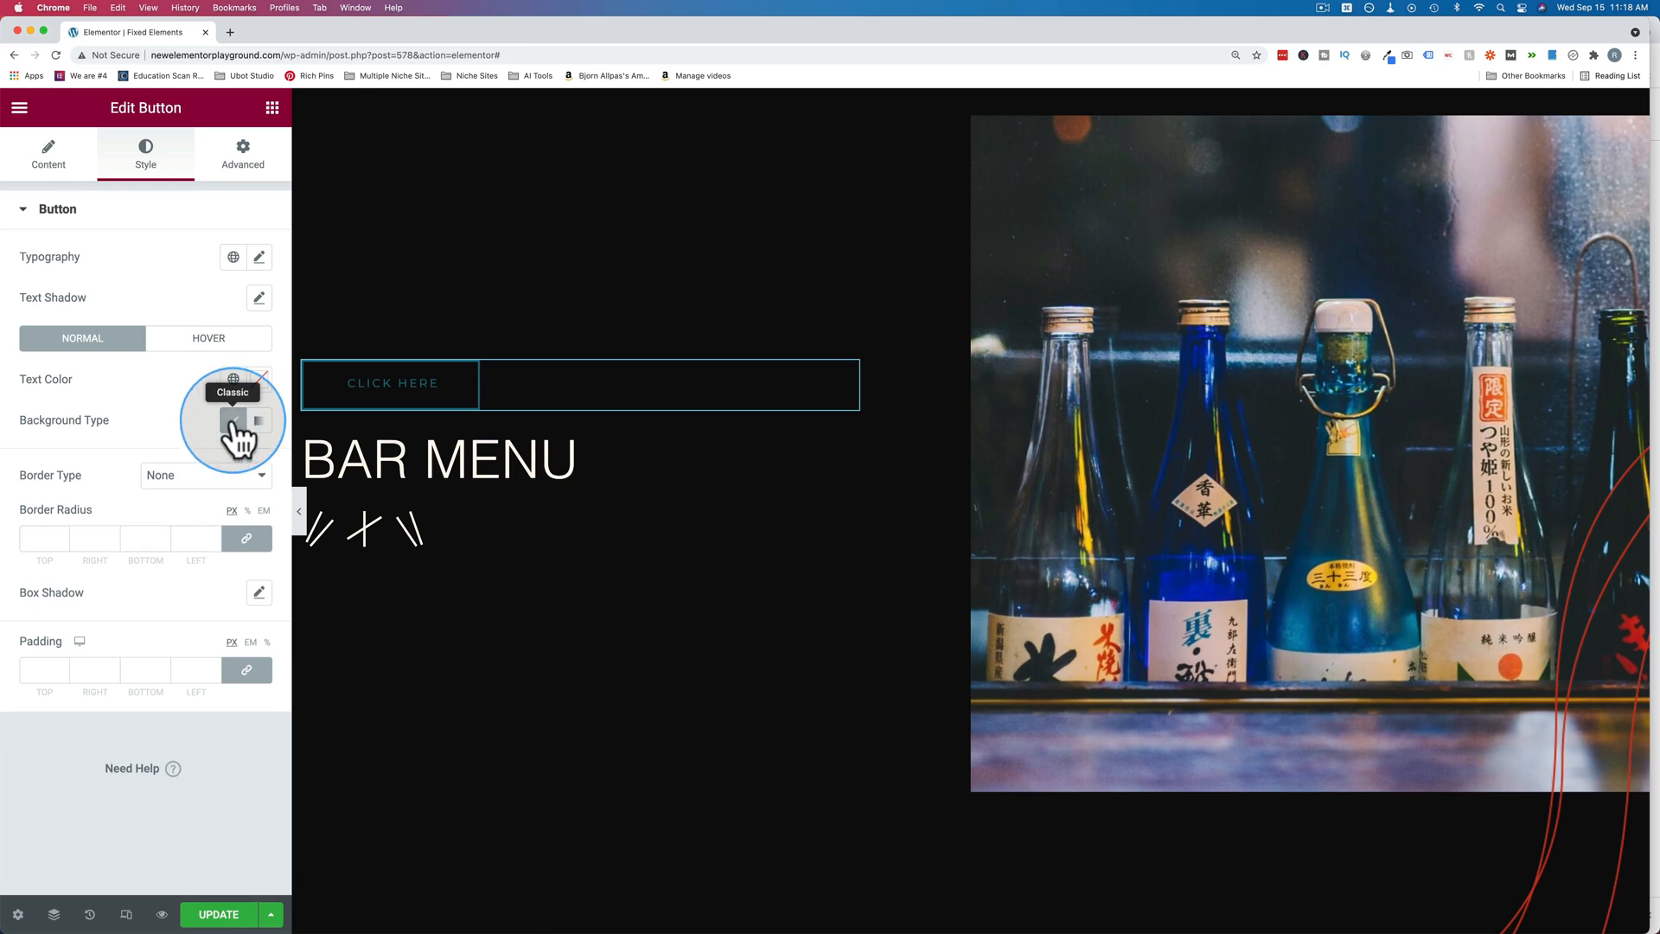
left_click(233, 421)
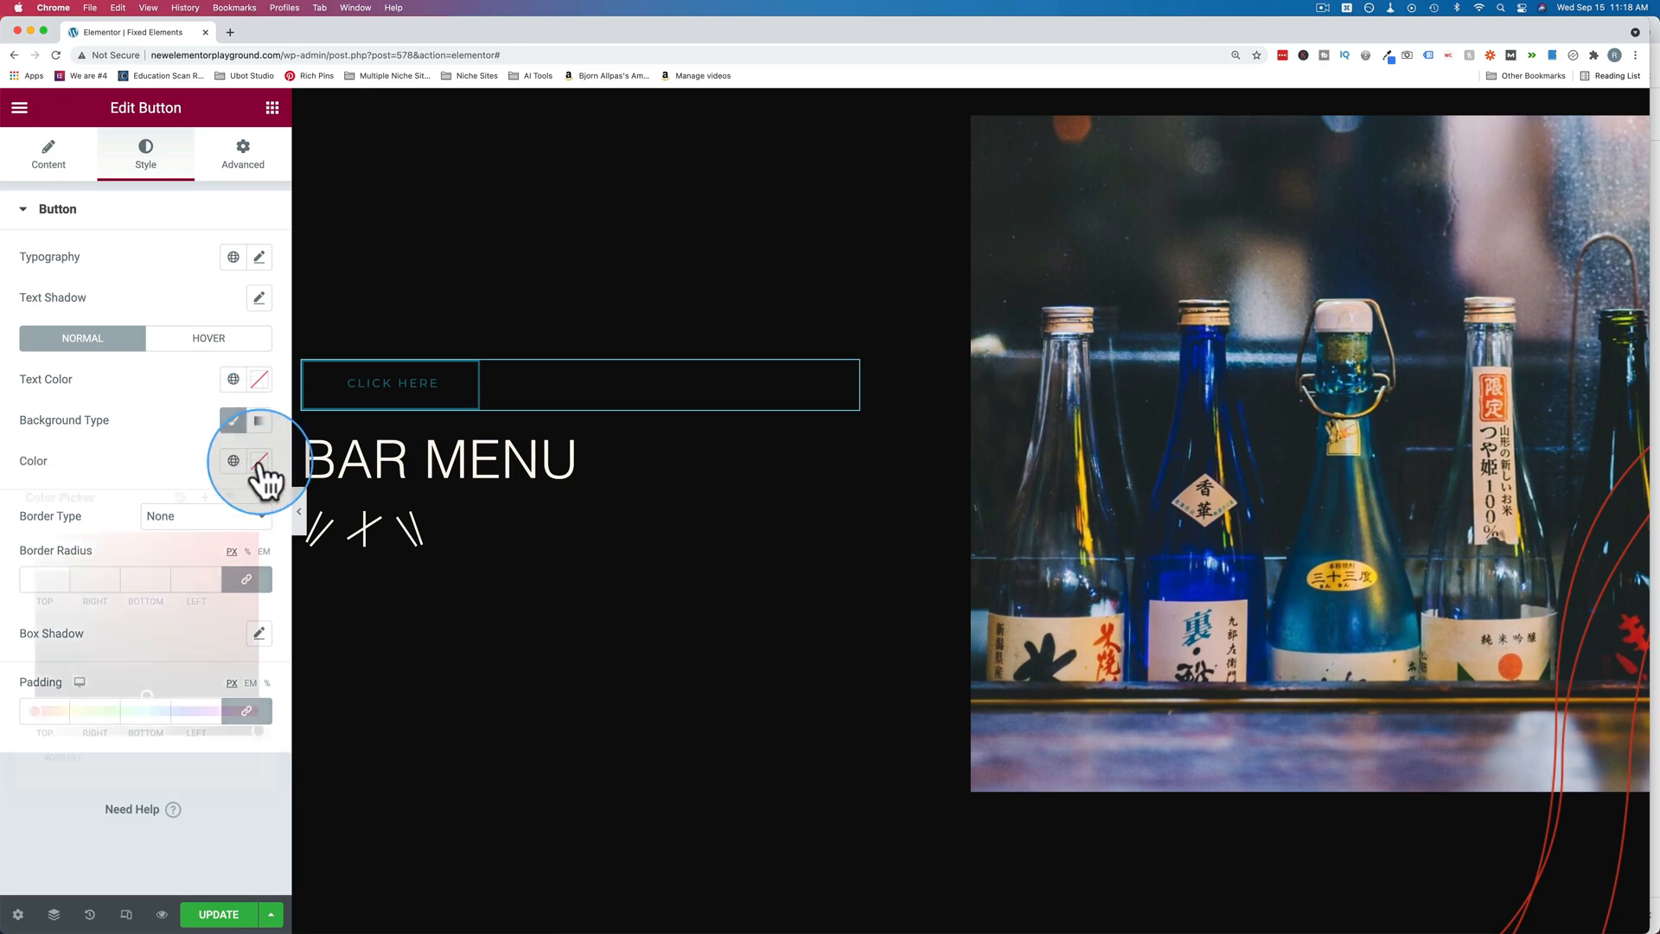
left_click(260, 461)
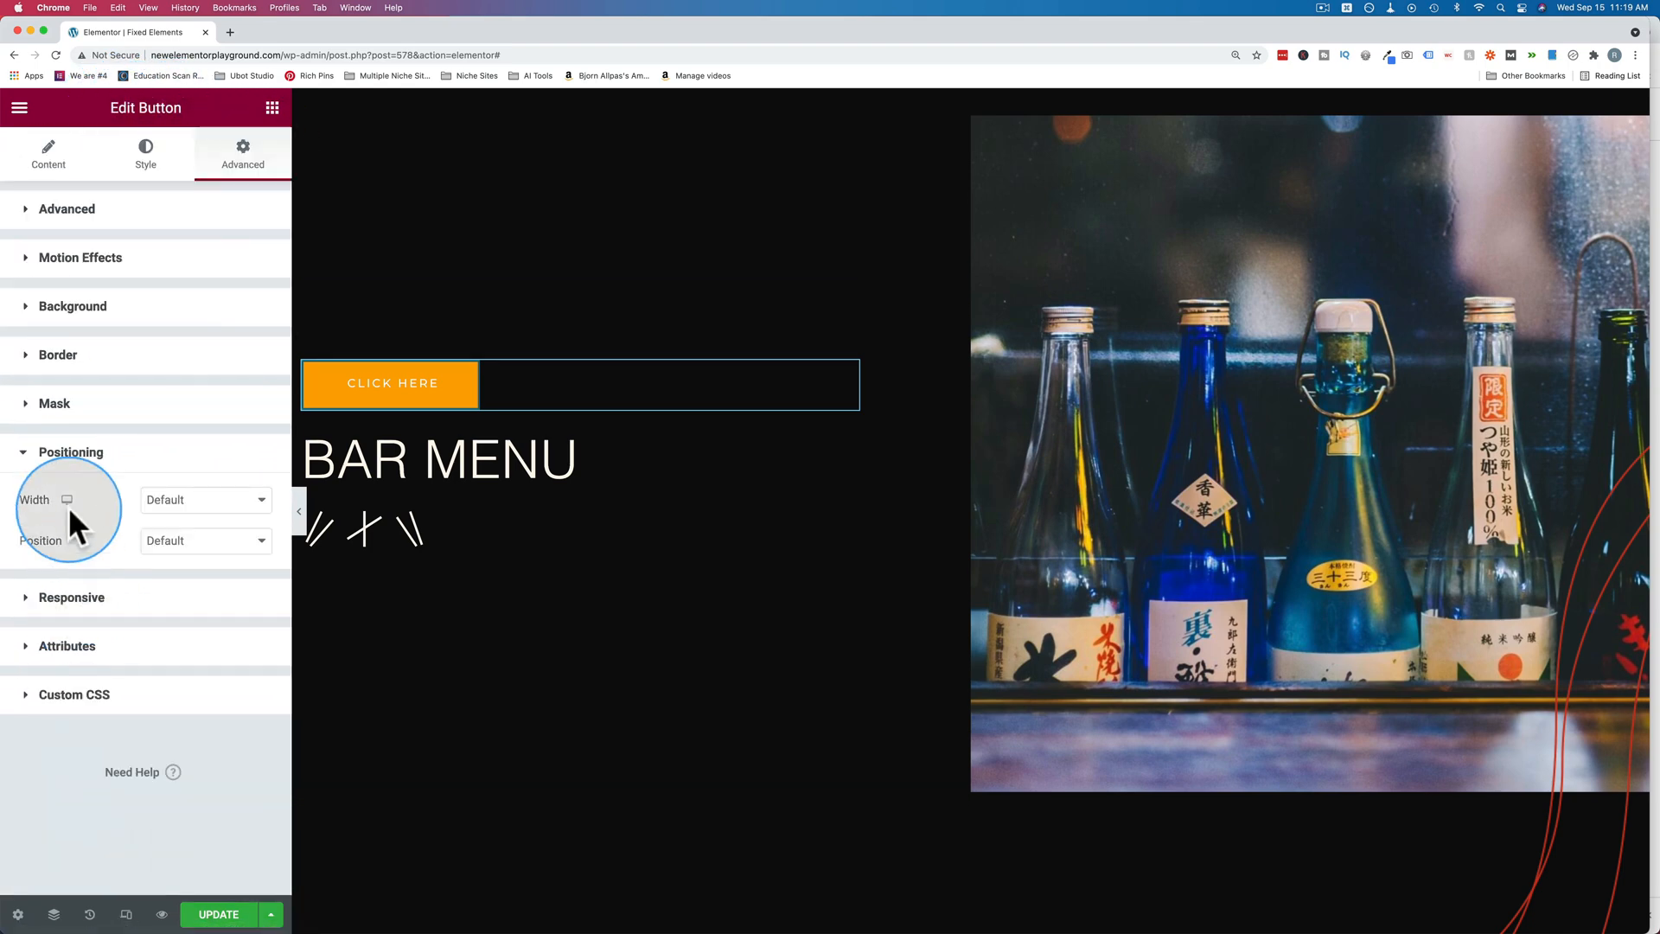
Step: Set the button's Position to Fixed under Advanced Positioning
left_click(204, 540)
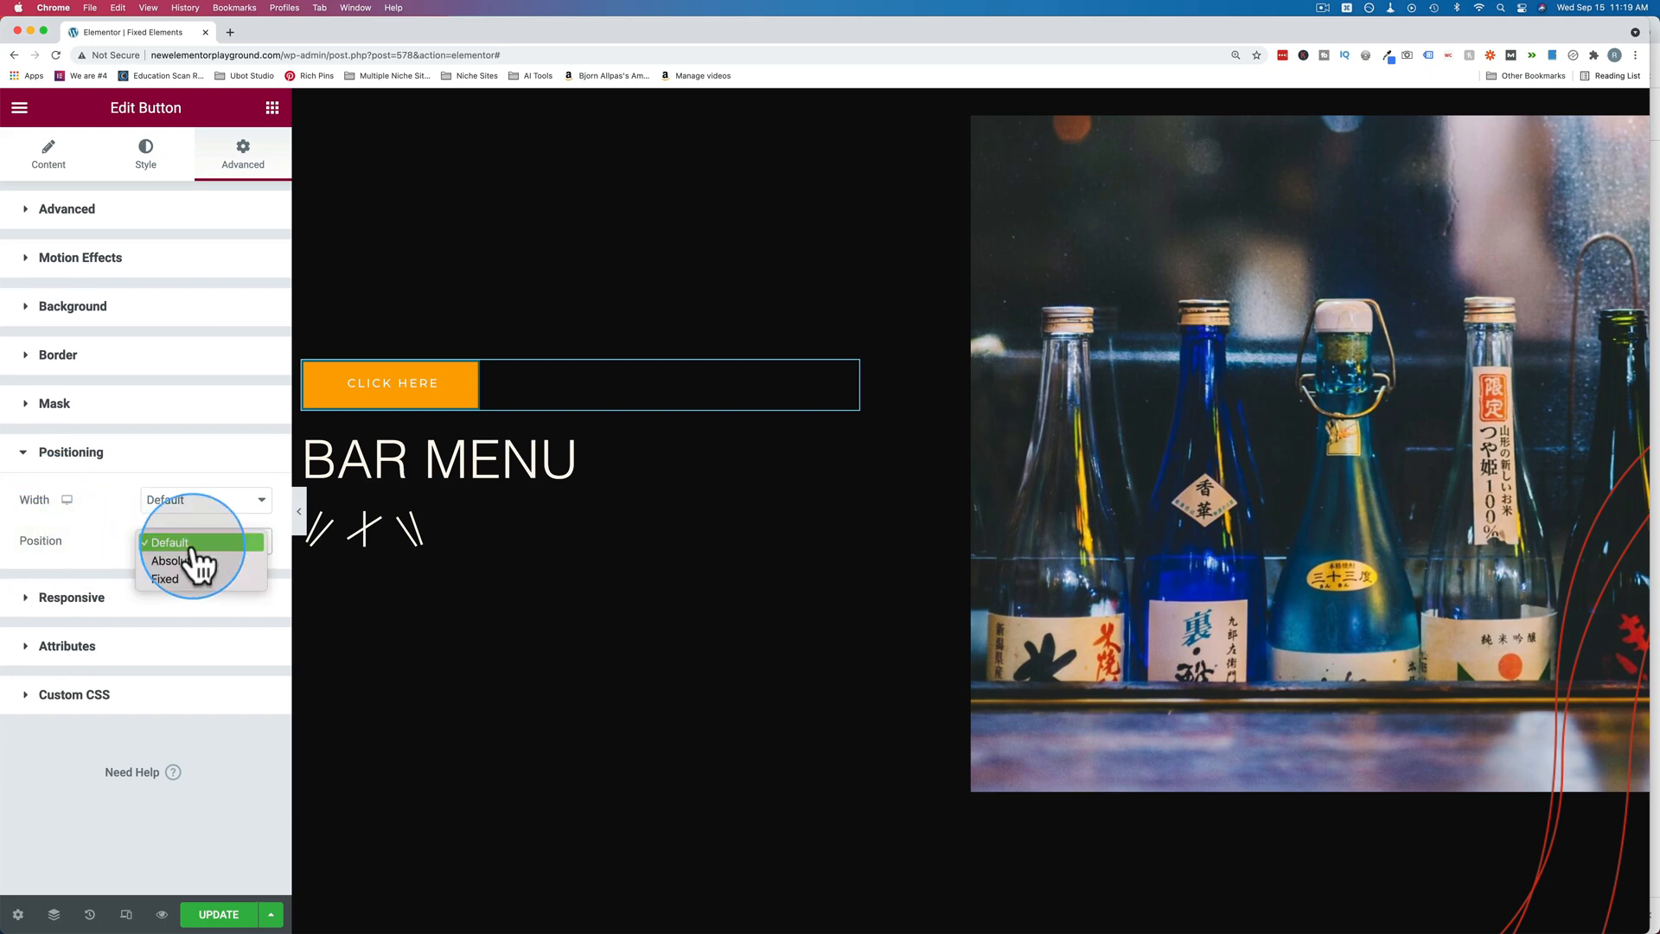
left_click(165, 578)
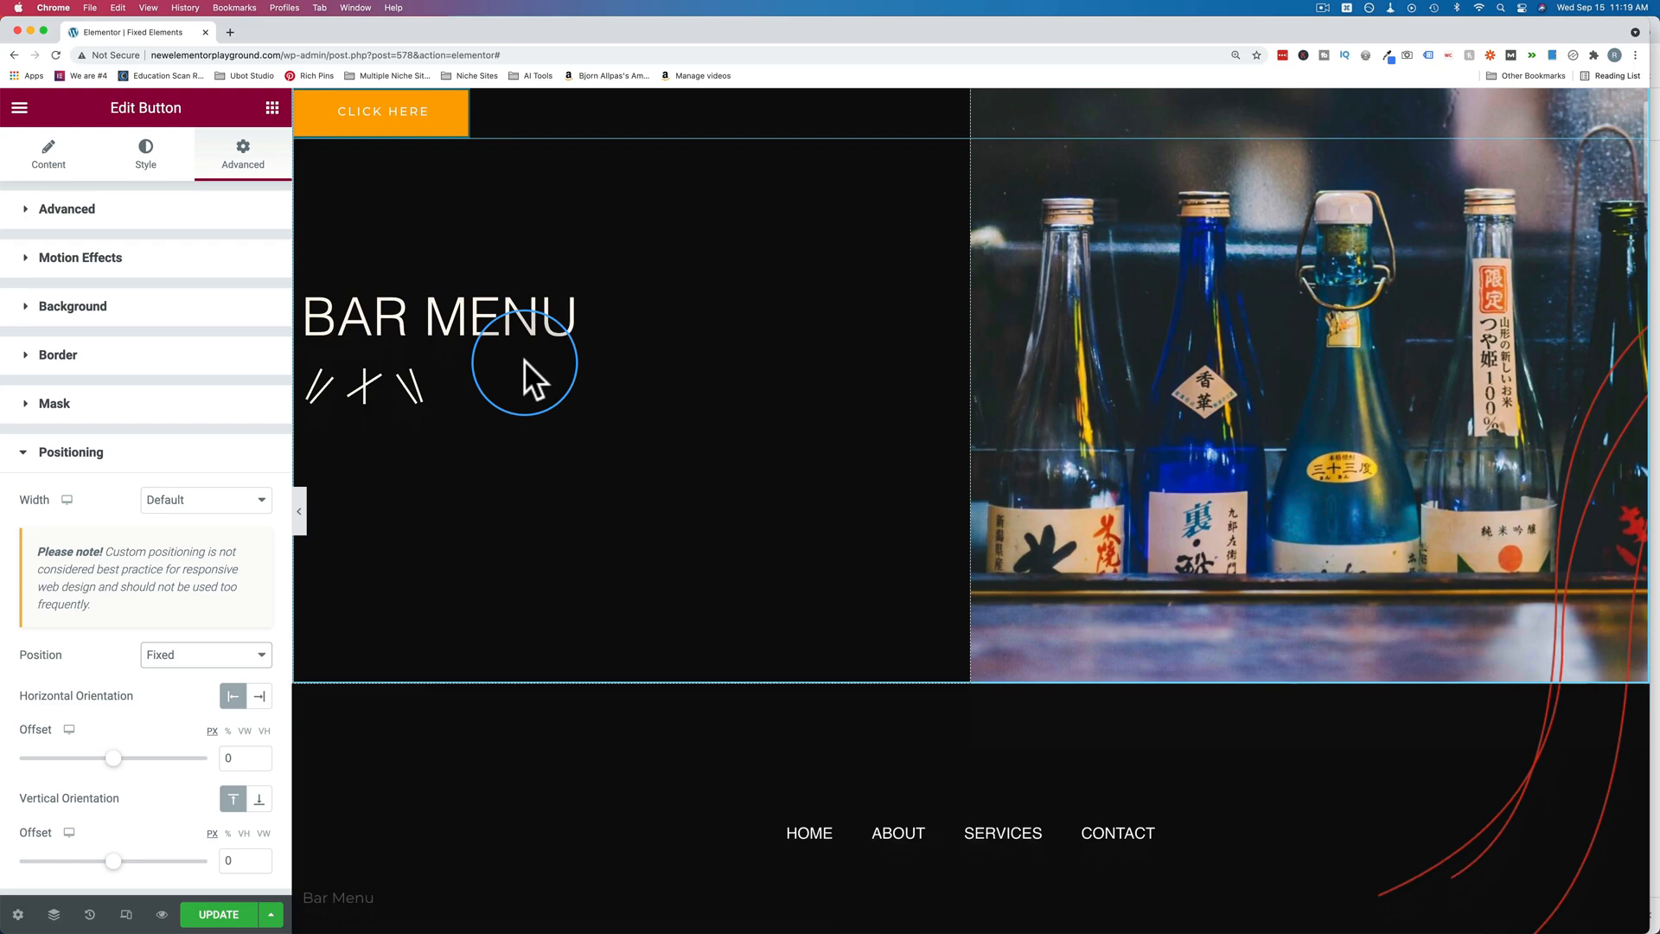
scroll("down", 3)
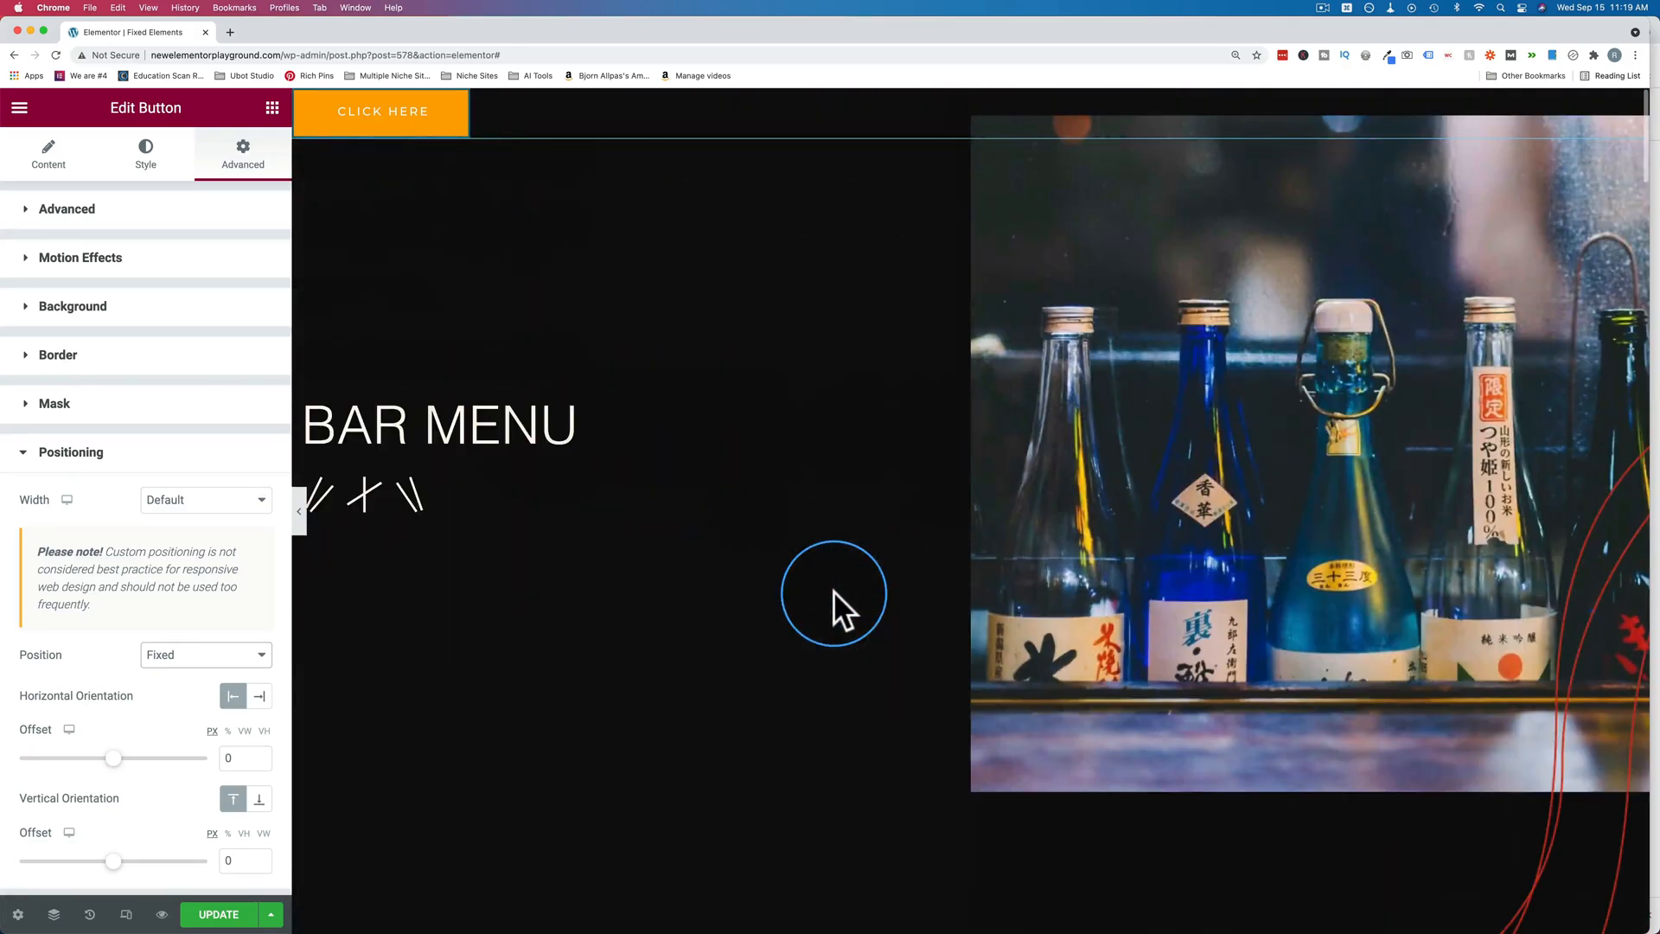
mouse_move(100, 619)
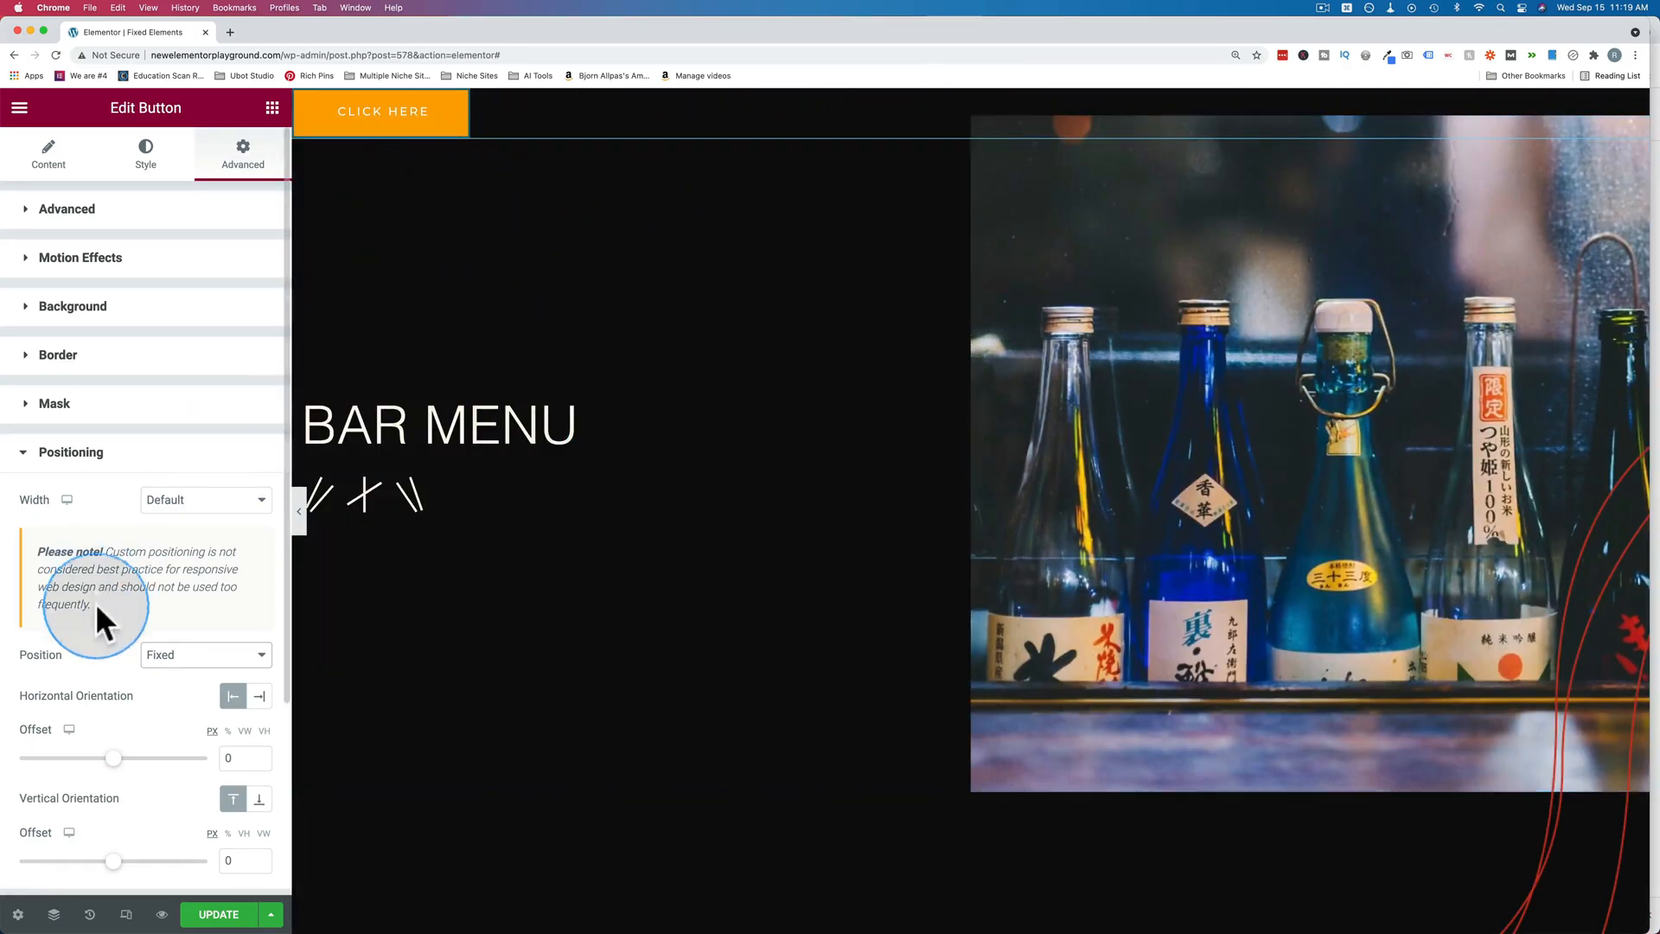
scroll("down", 3)
type("80")
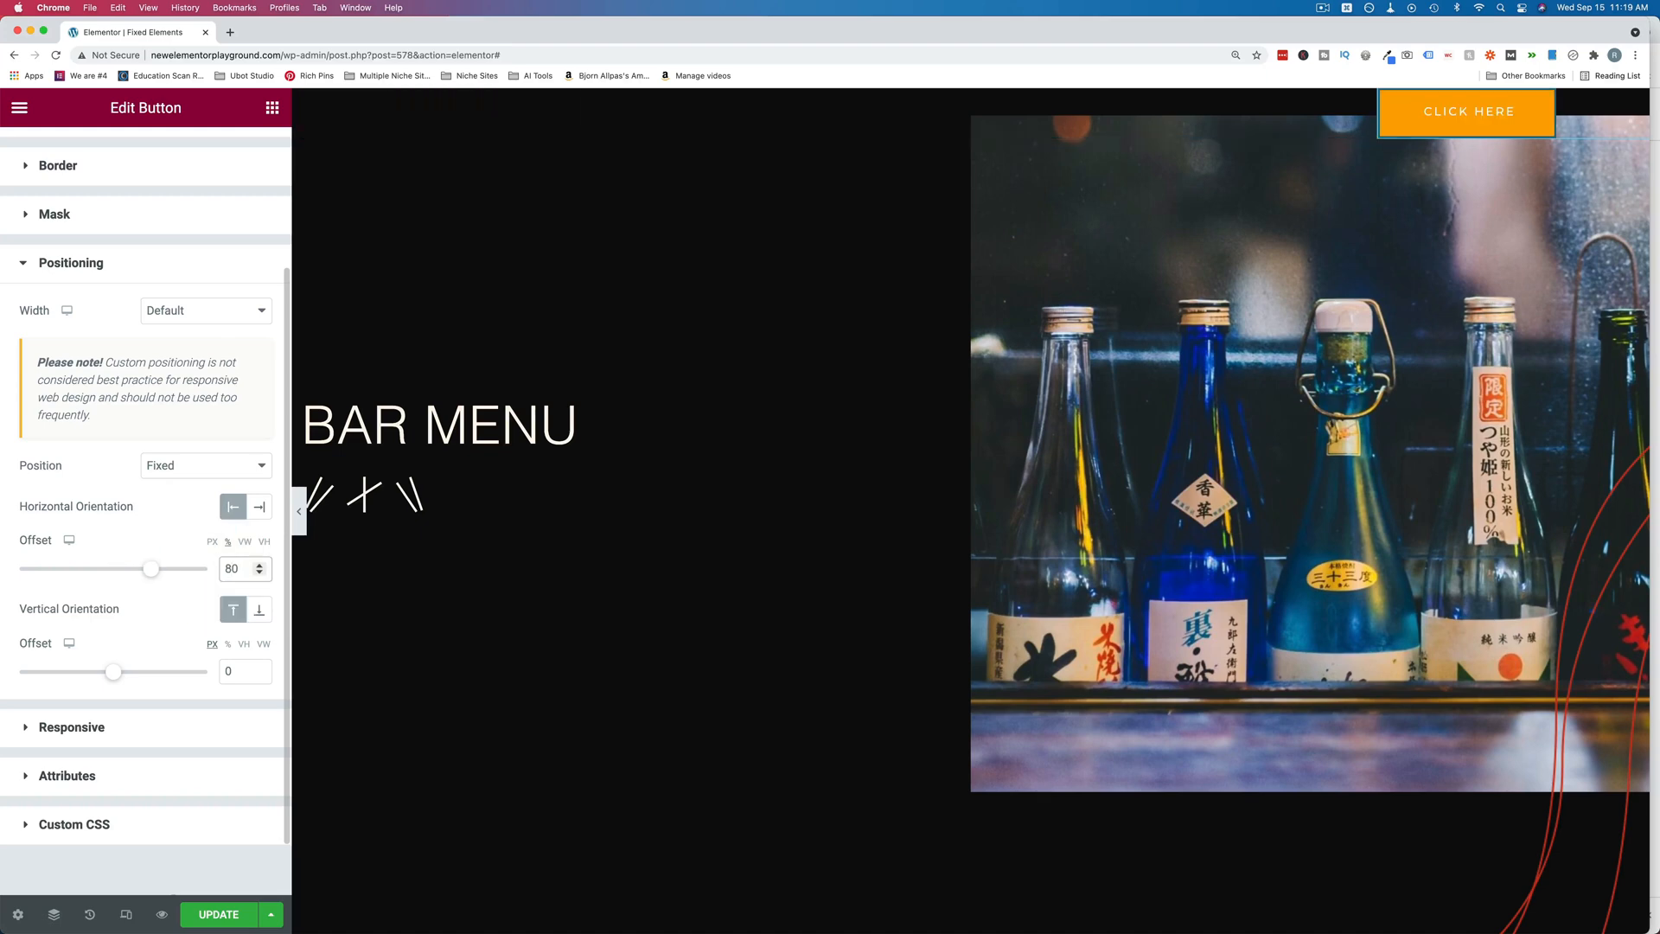
Step: Set the fixed button's offsets to 86 VW horizontal and 92 VH vertical
left_click(258, 563)
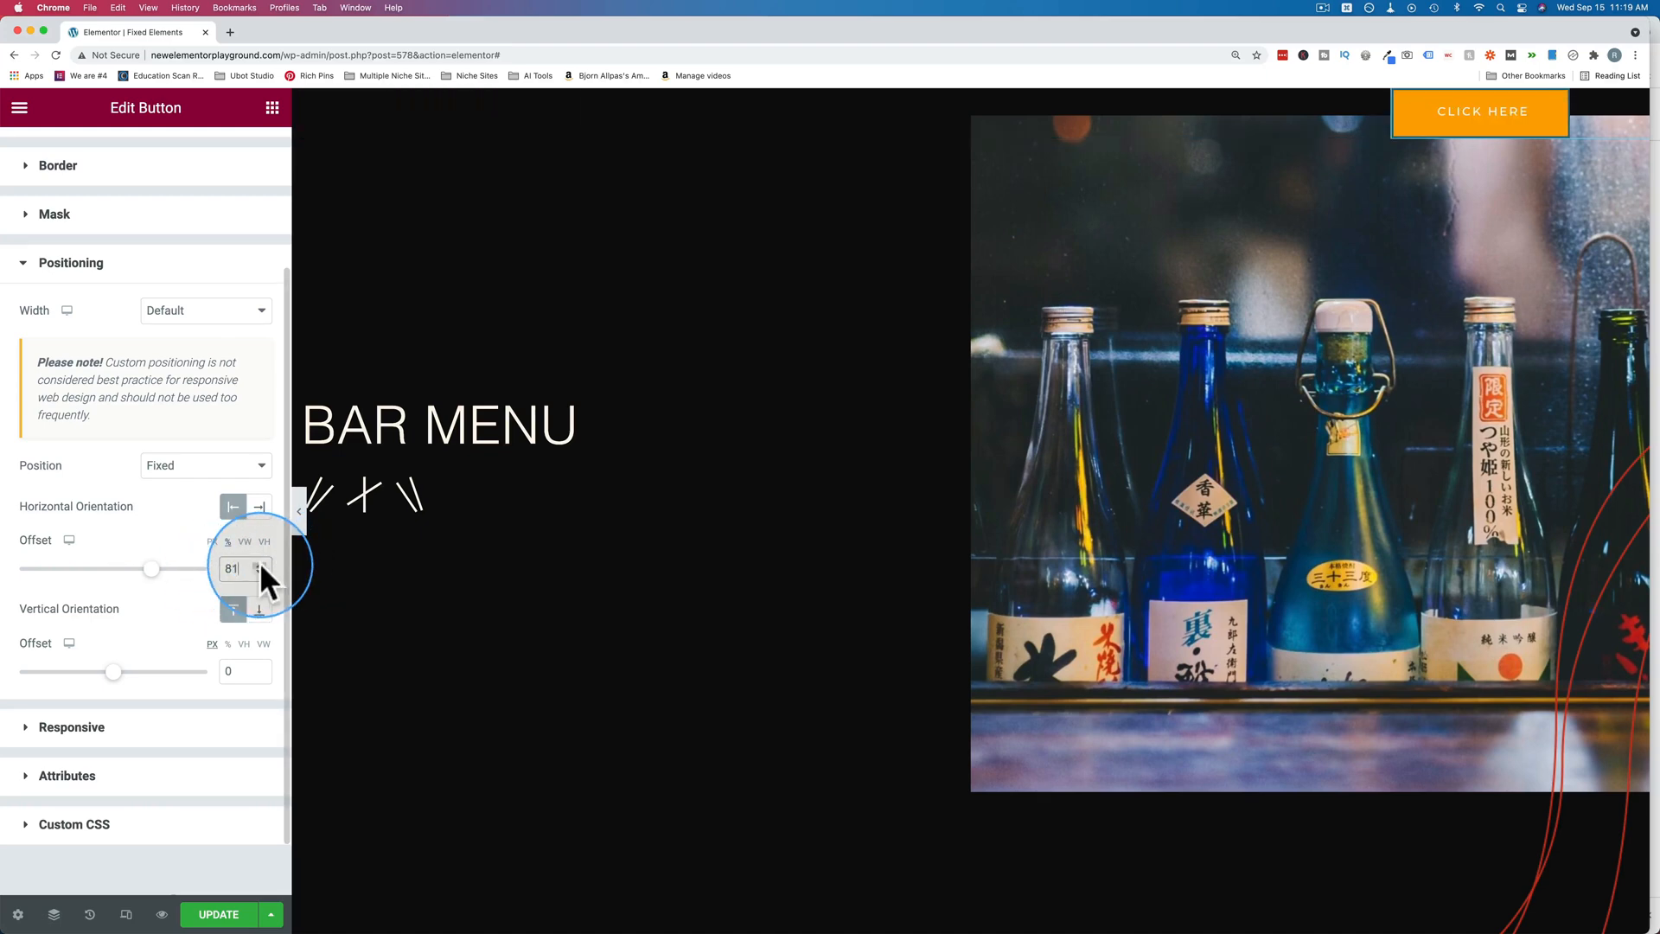
left_click(257, 562)
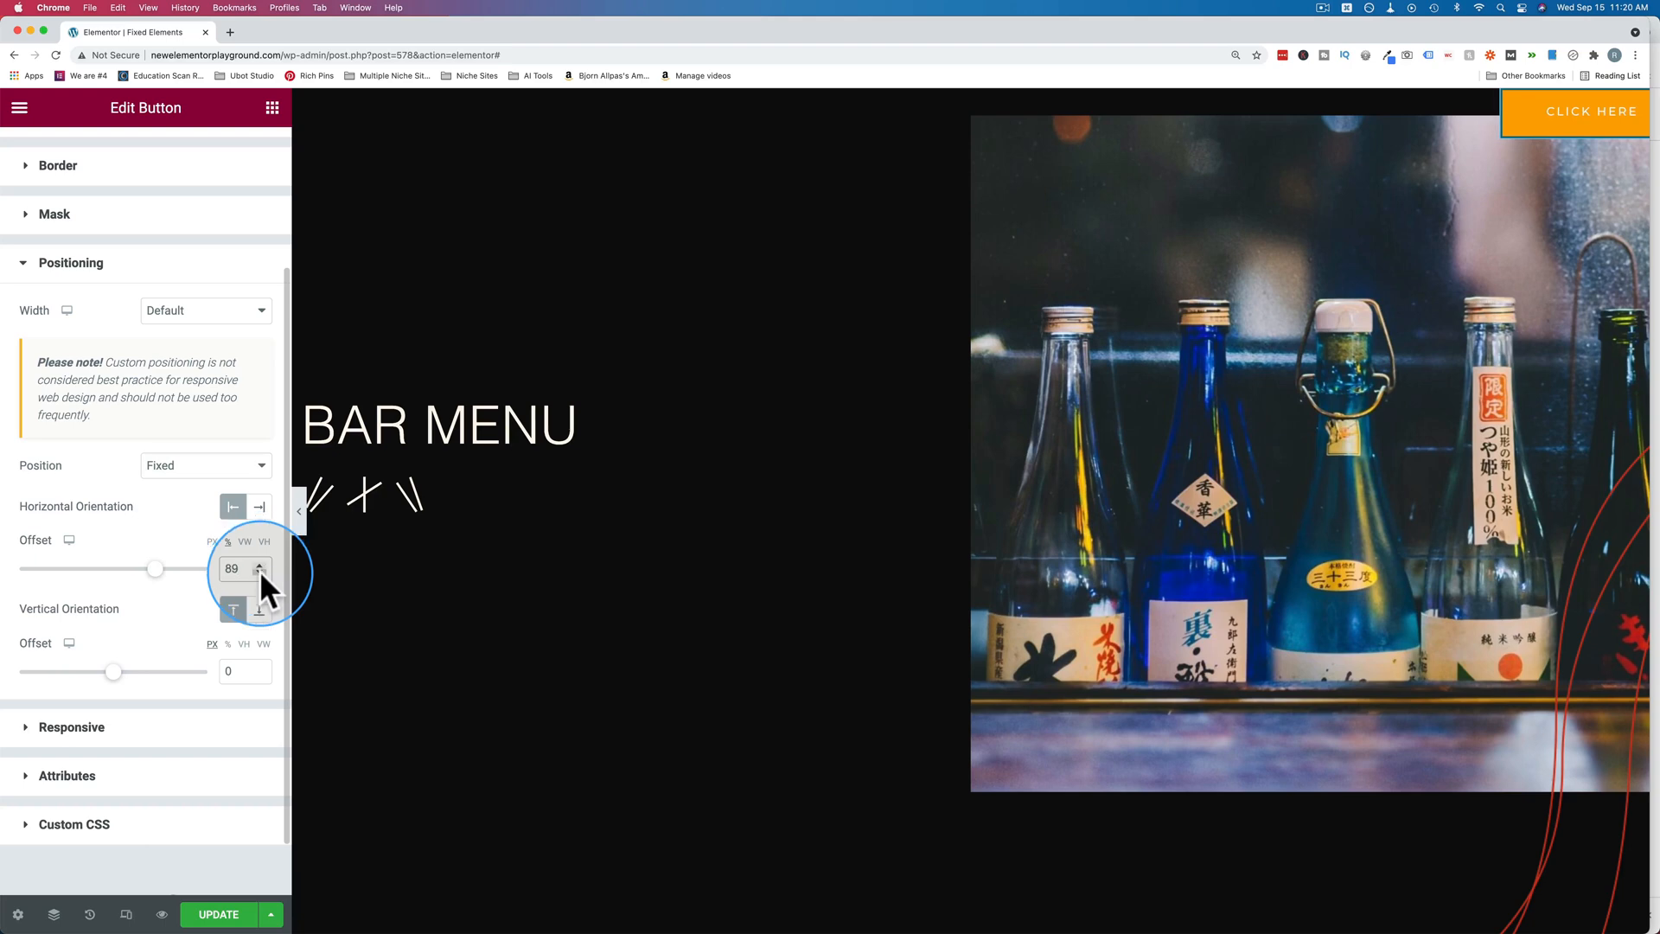
left_click(260, 574)
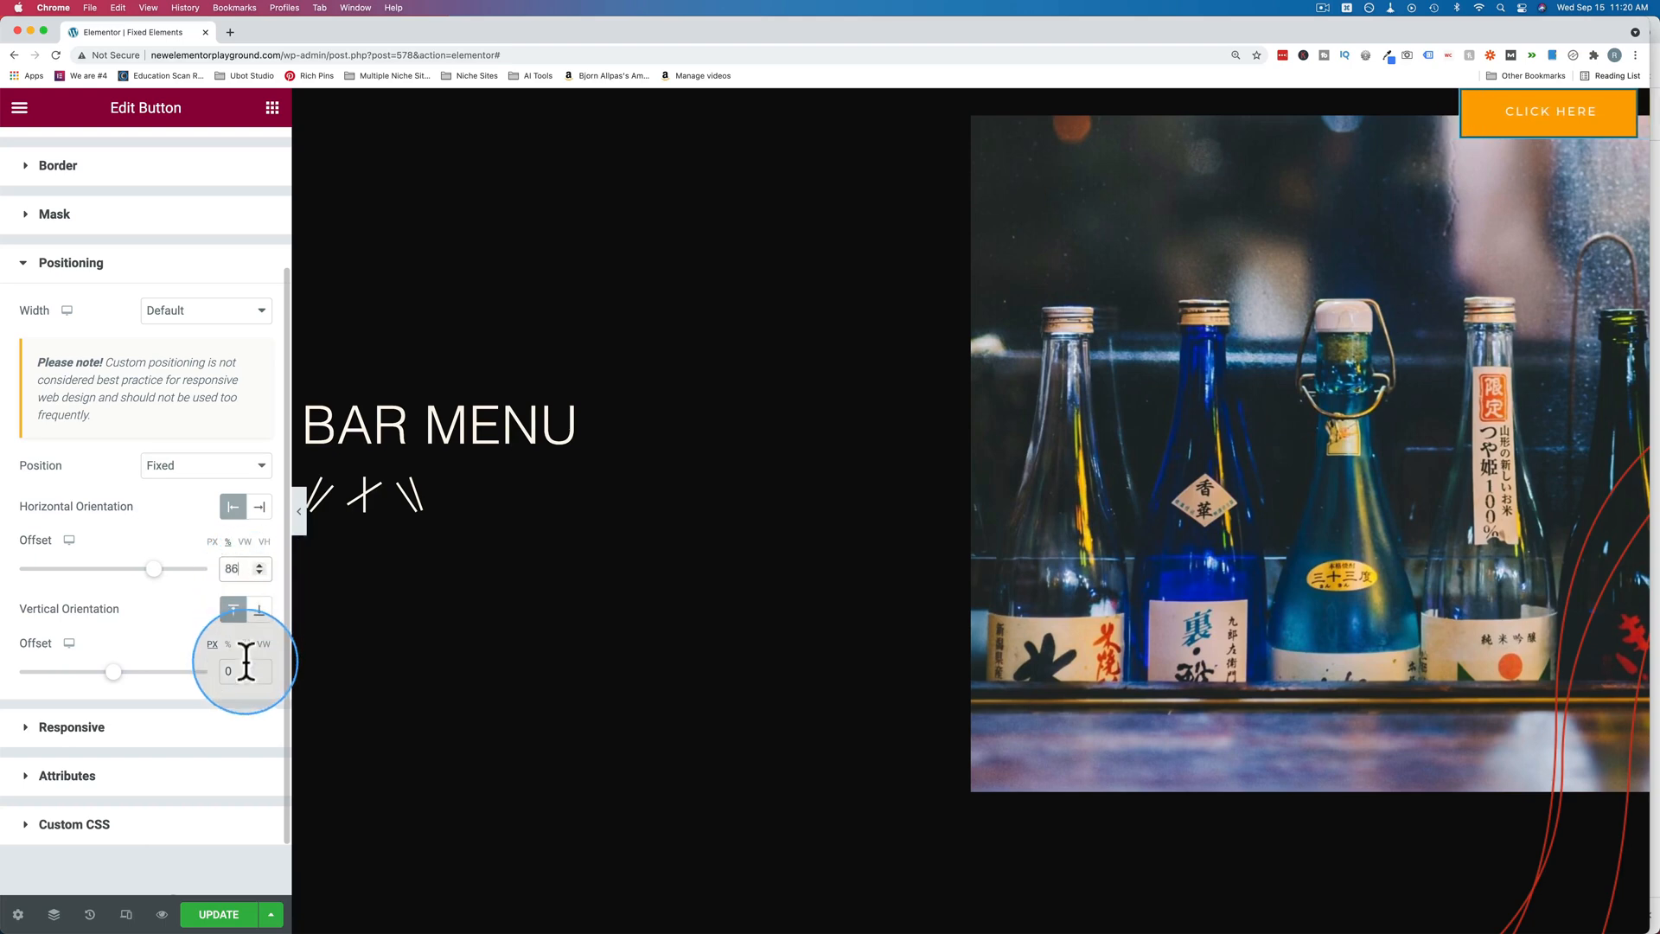
type("80")
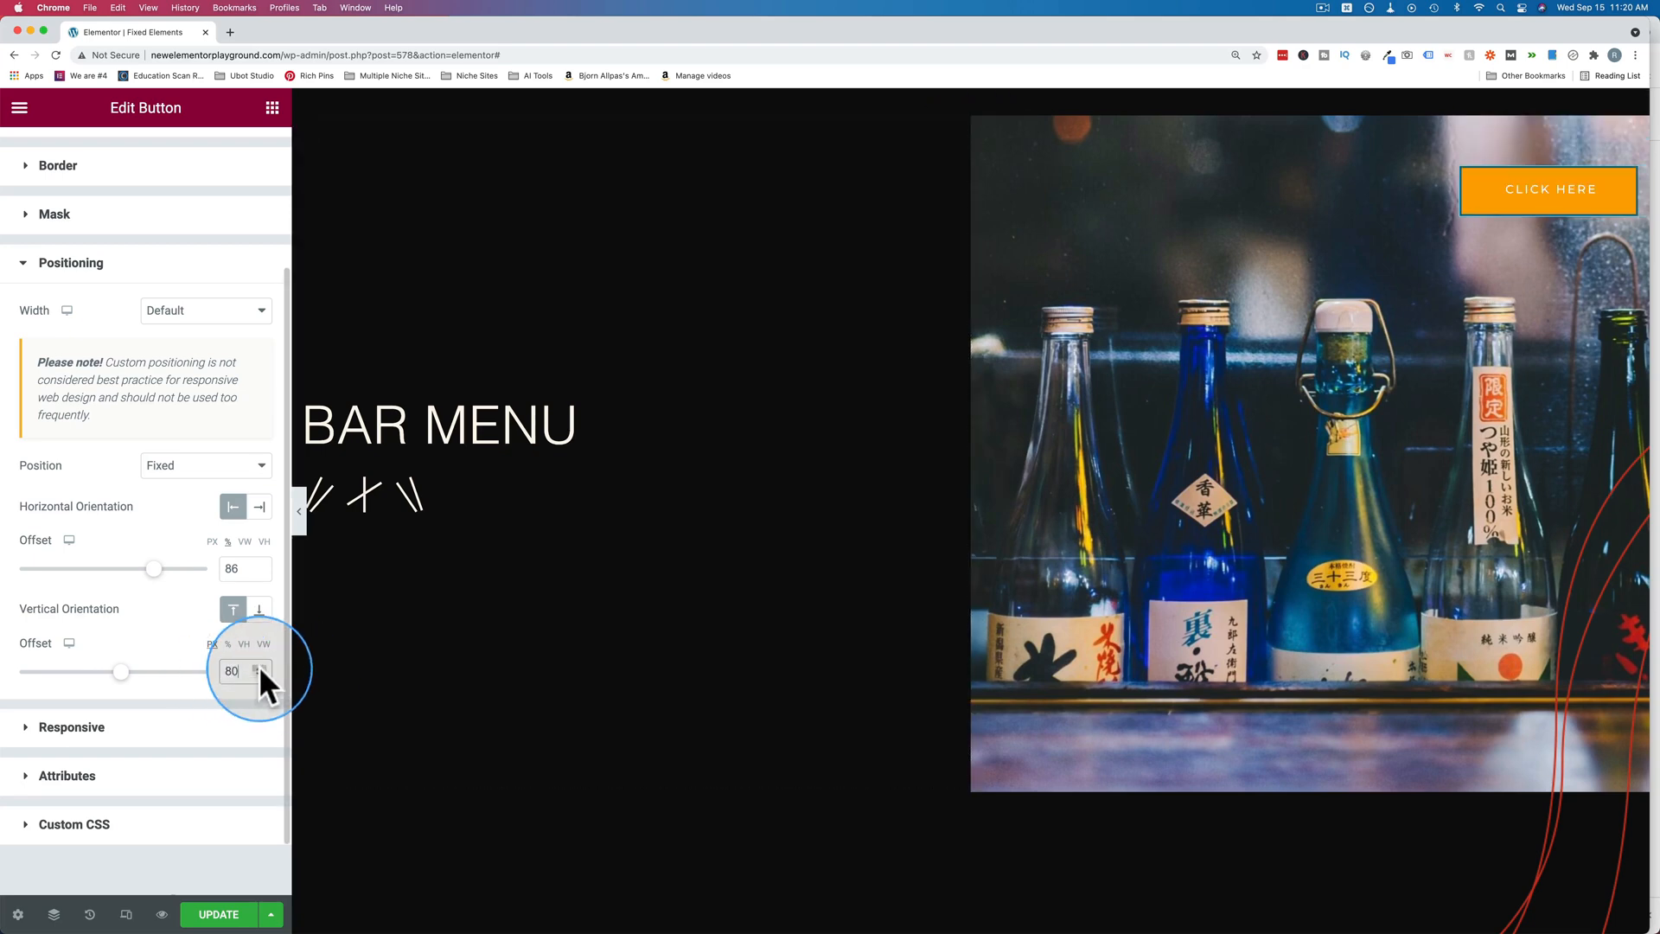
left_click(227, 643)
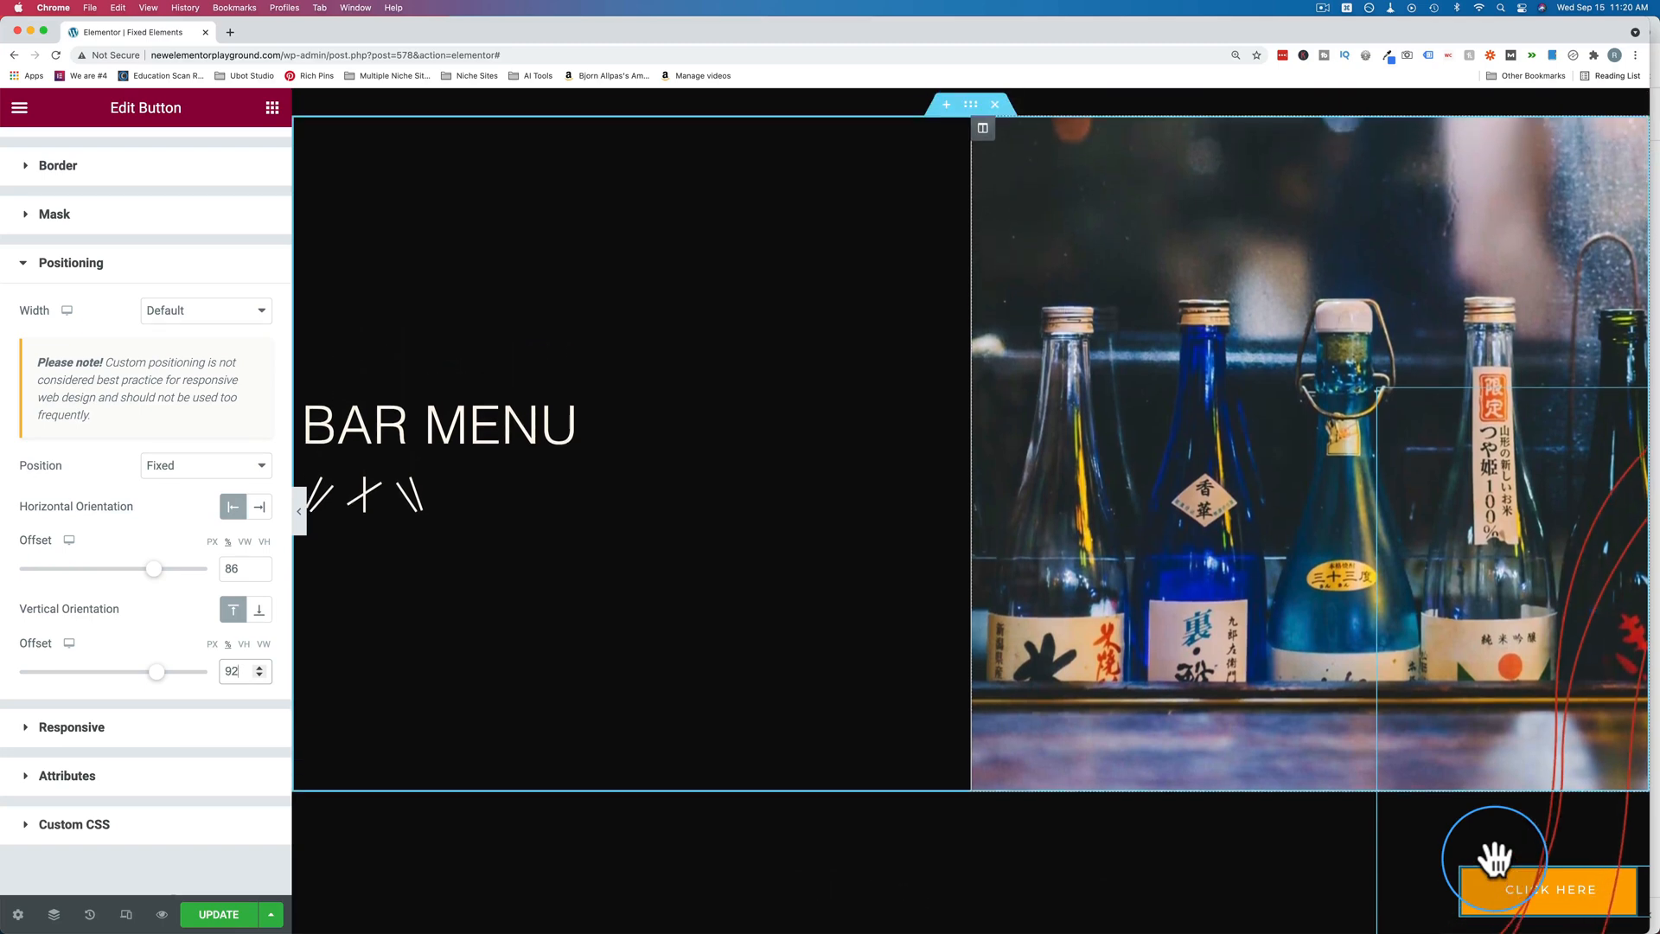
Step: Enter 999 in the button's Z-Index field
scroll("down", 3)
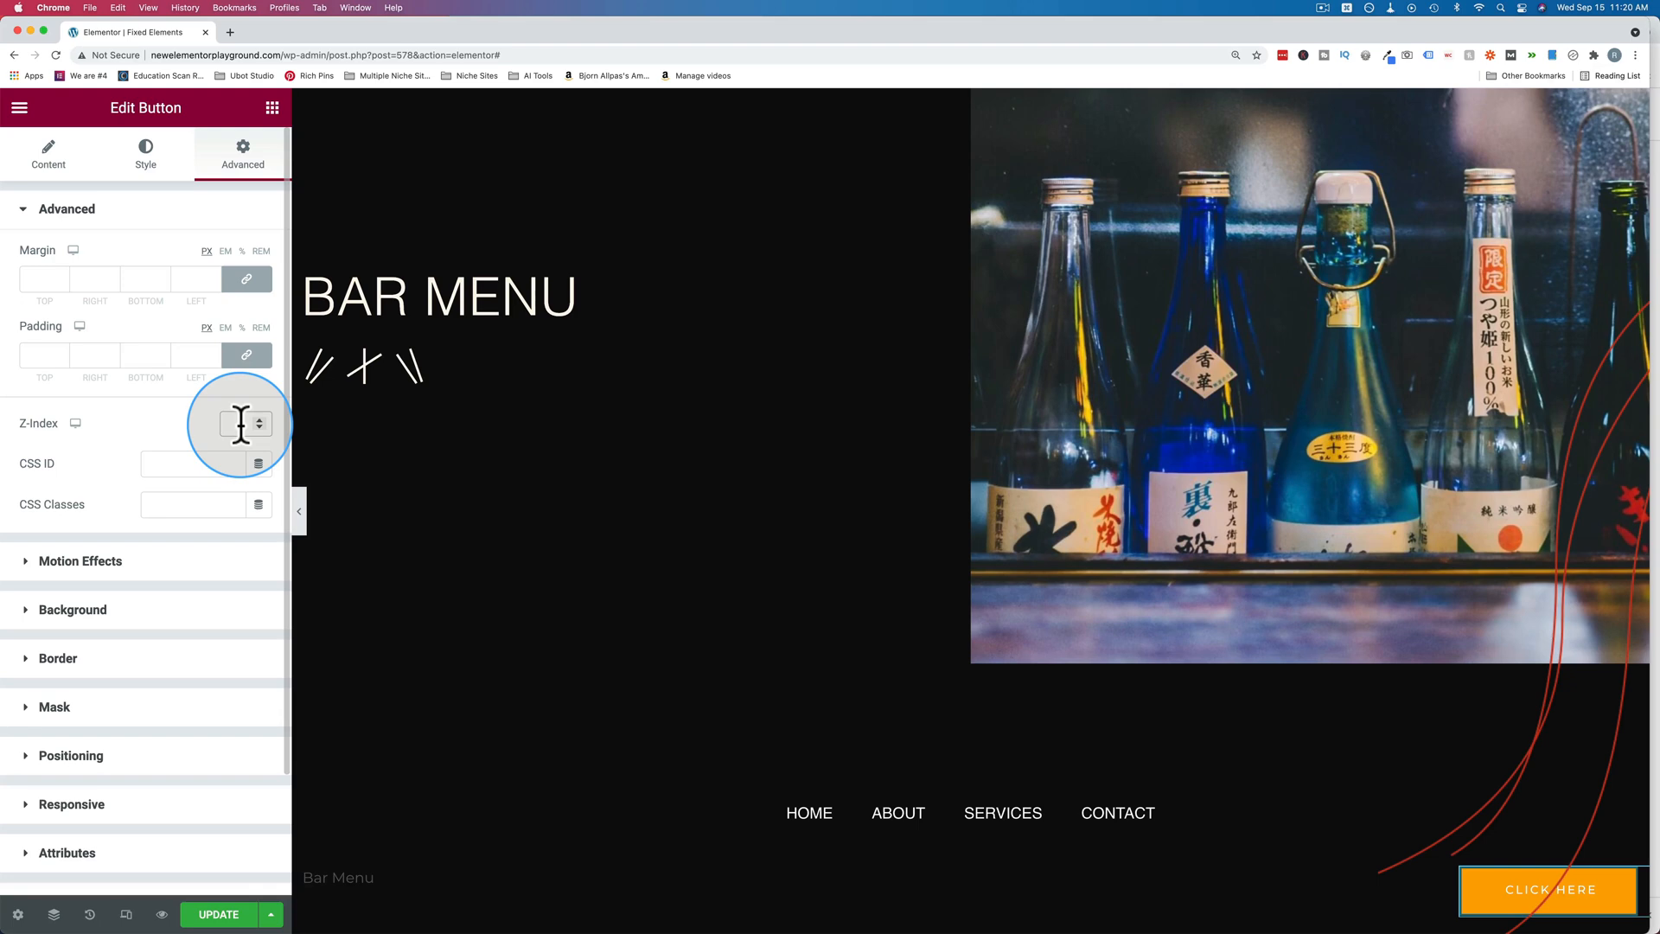
left_click(236, 423)
type("999")
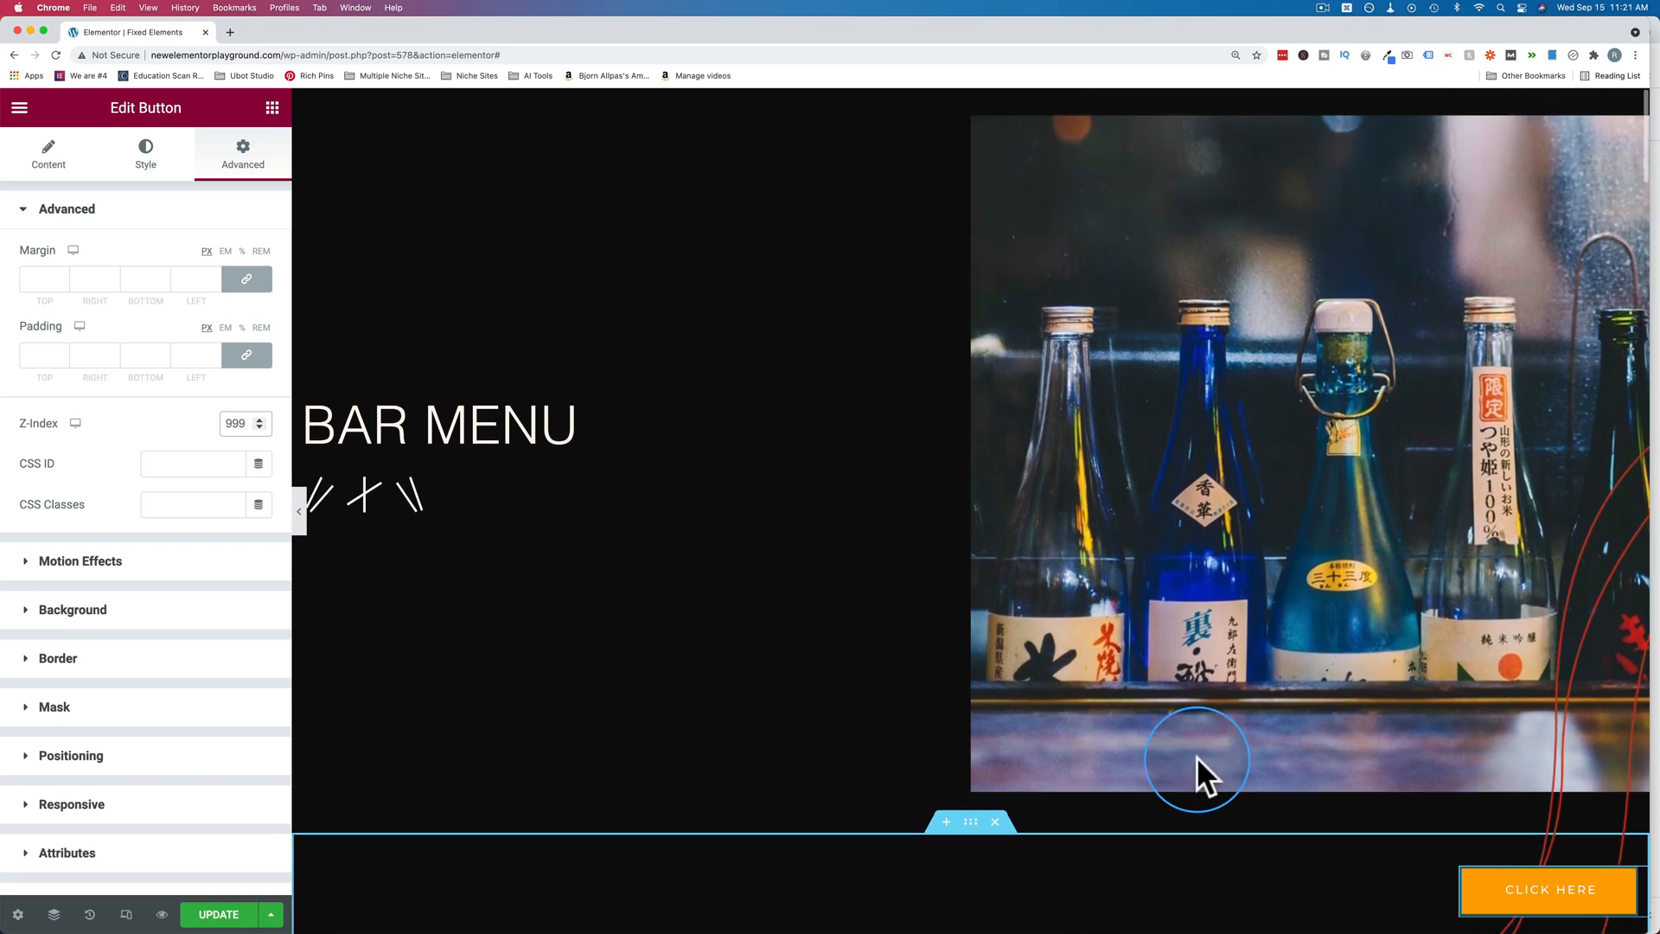
left_click(226, 423)
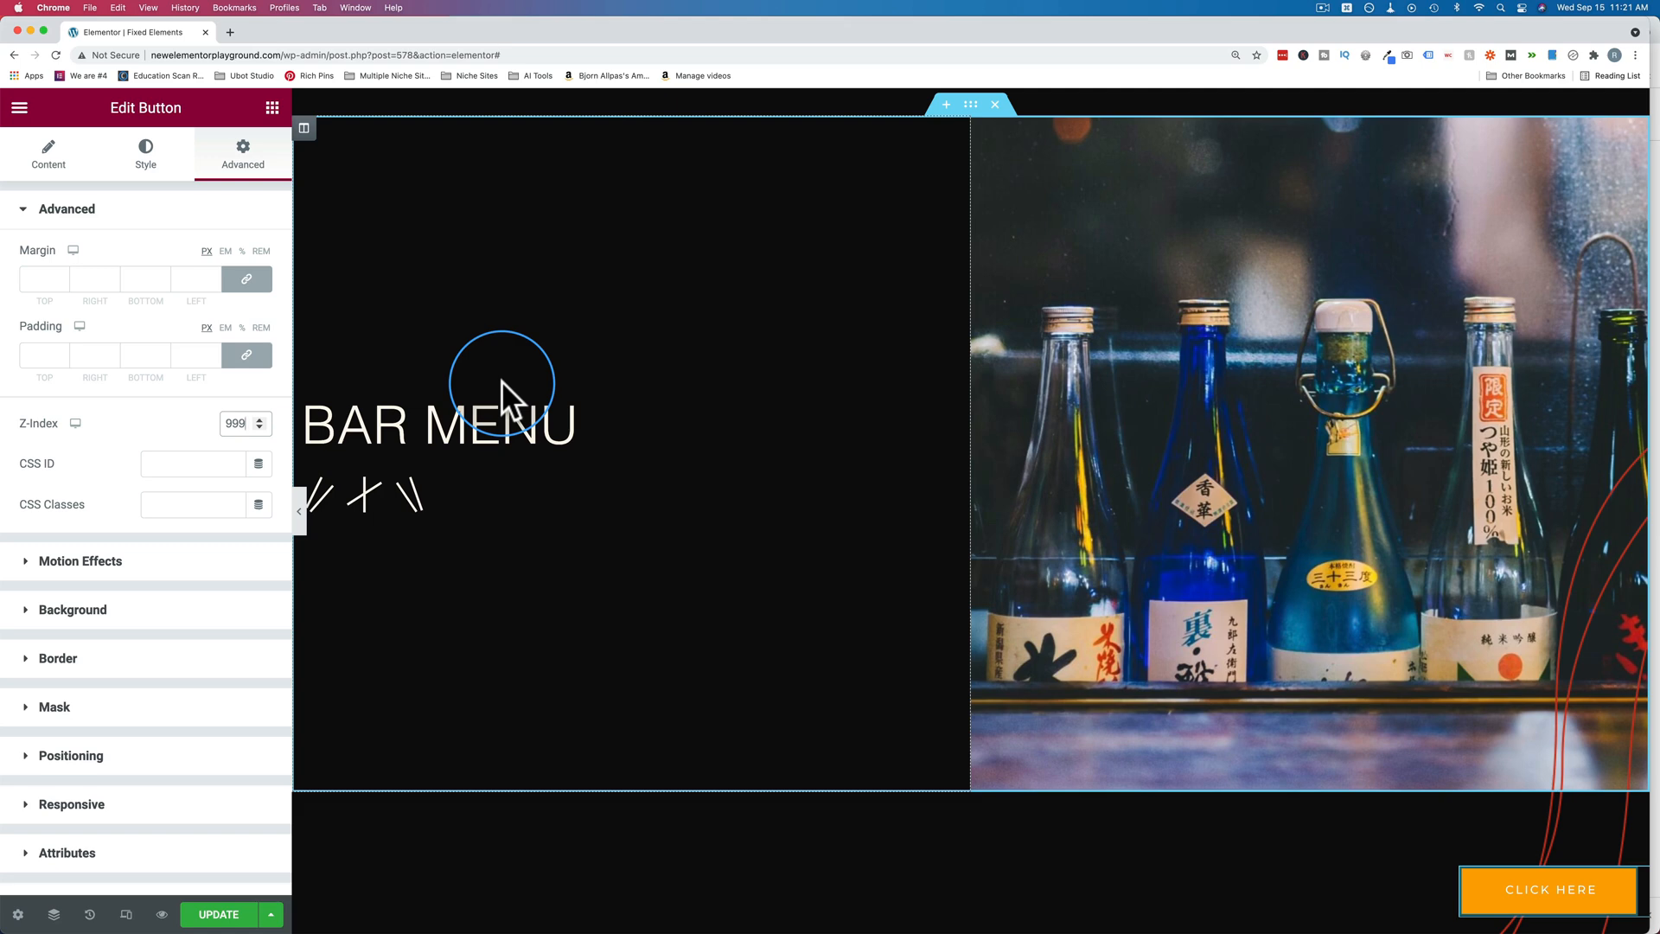
left_click(193, 423)
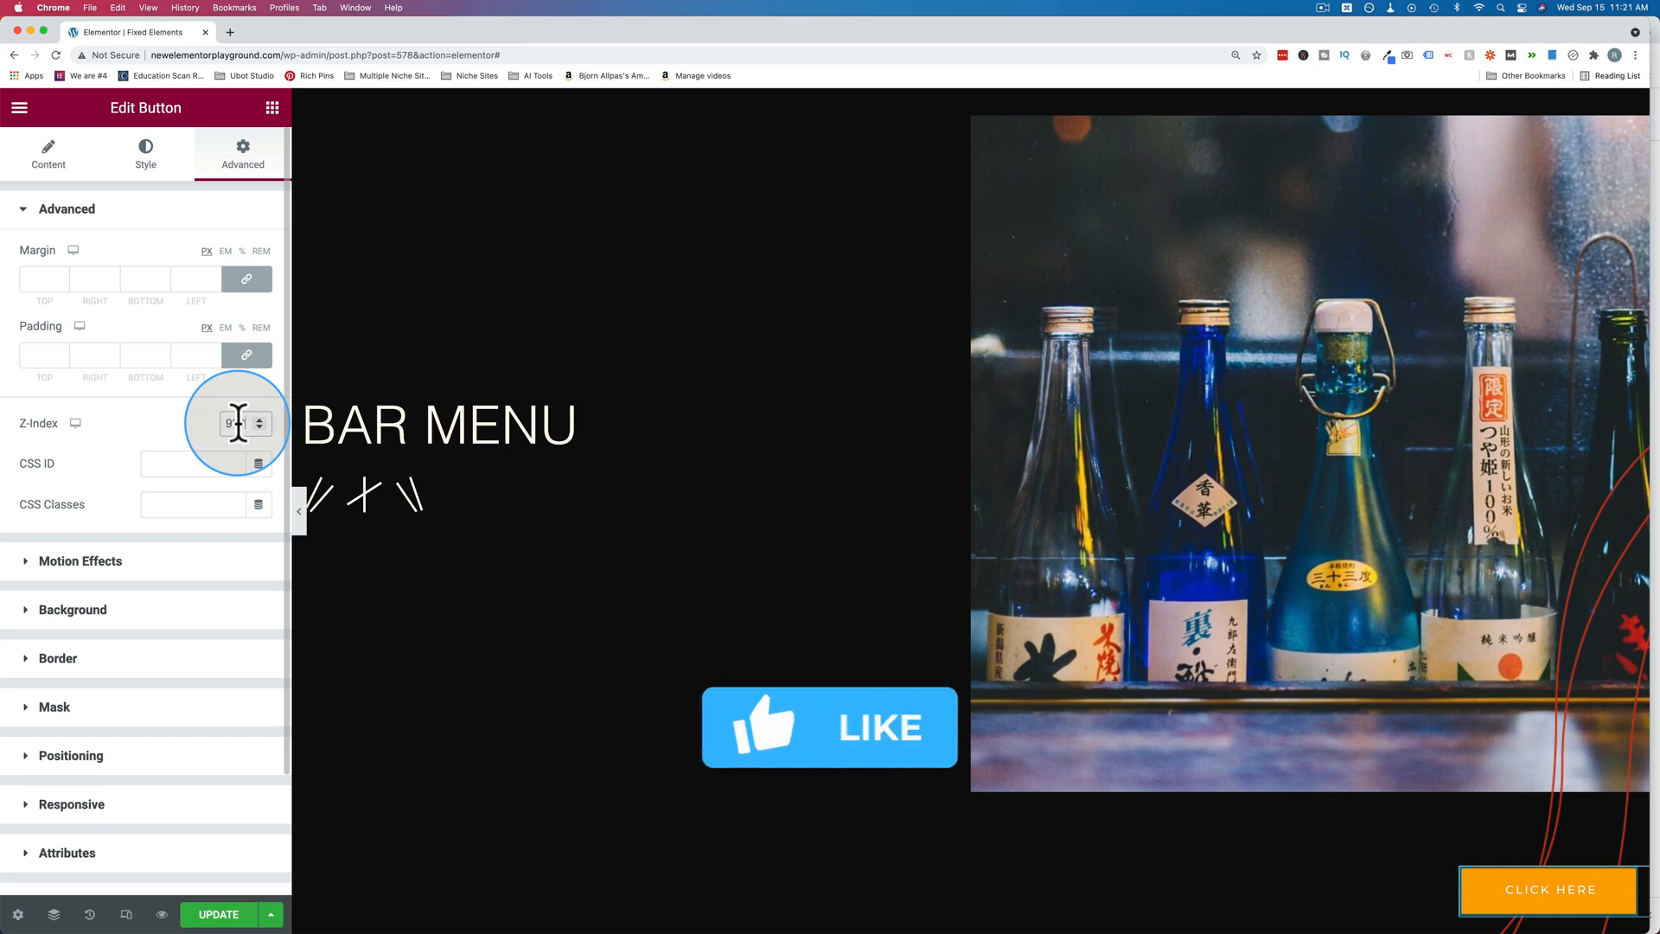
type("99")
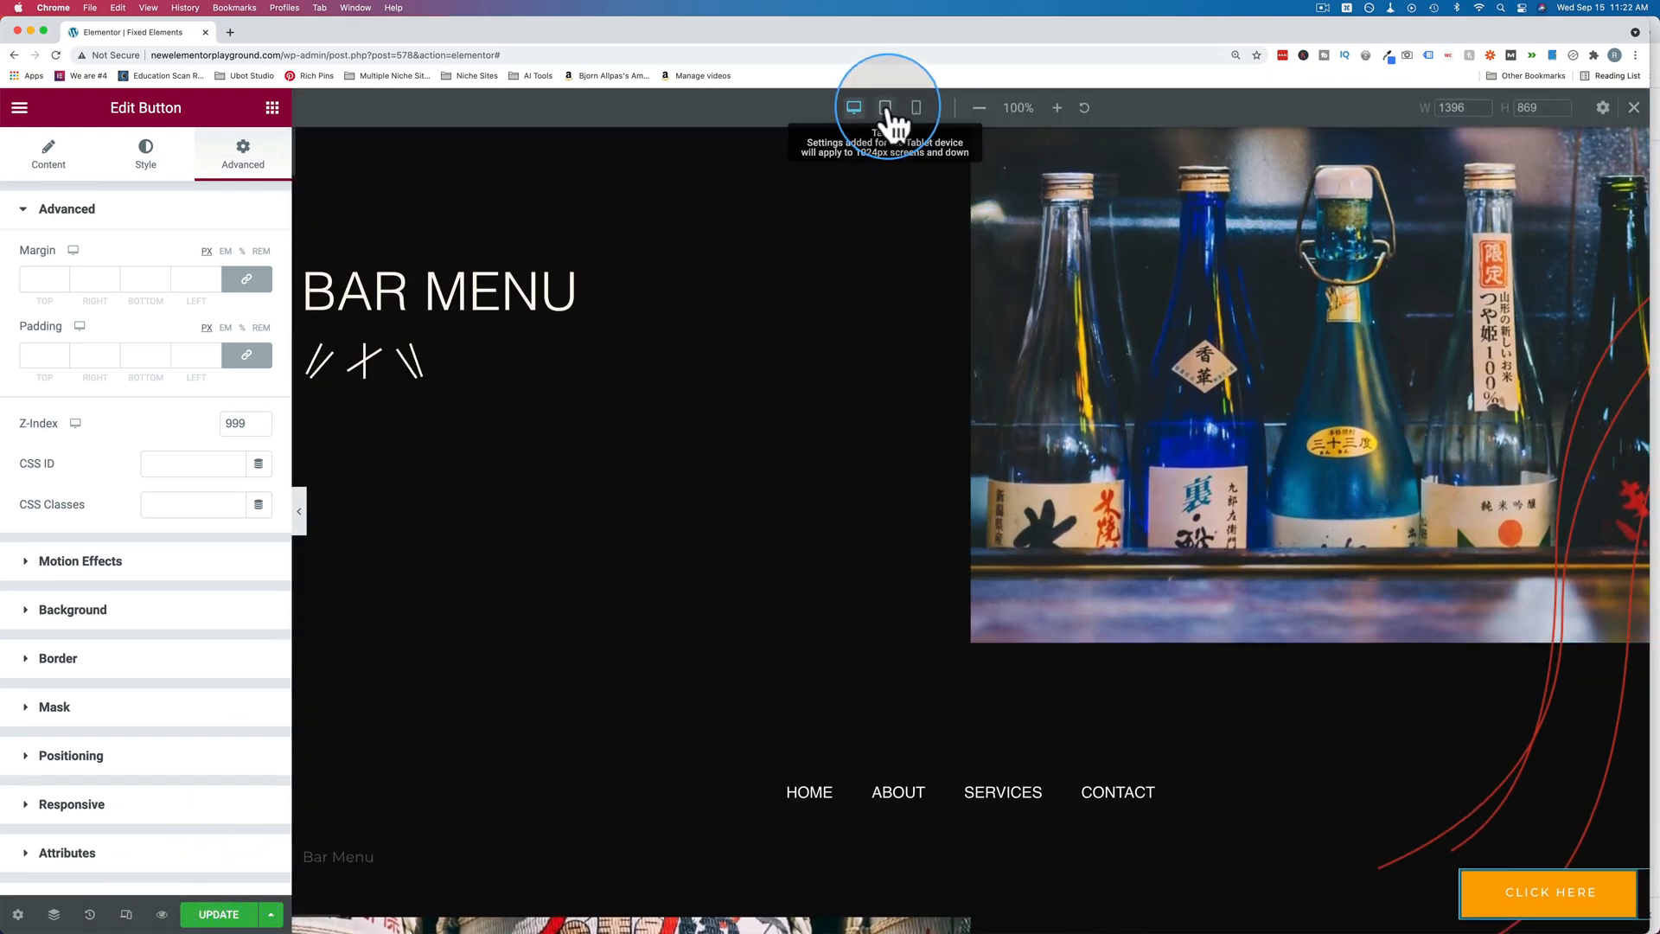
Step: In tablet view, set the button's horizontal Offset to 76, keeping vertical Offset at 92
left_click(884, 107)
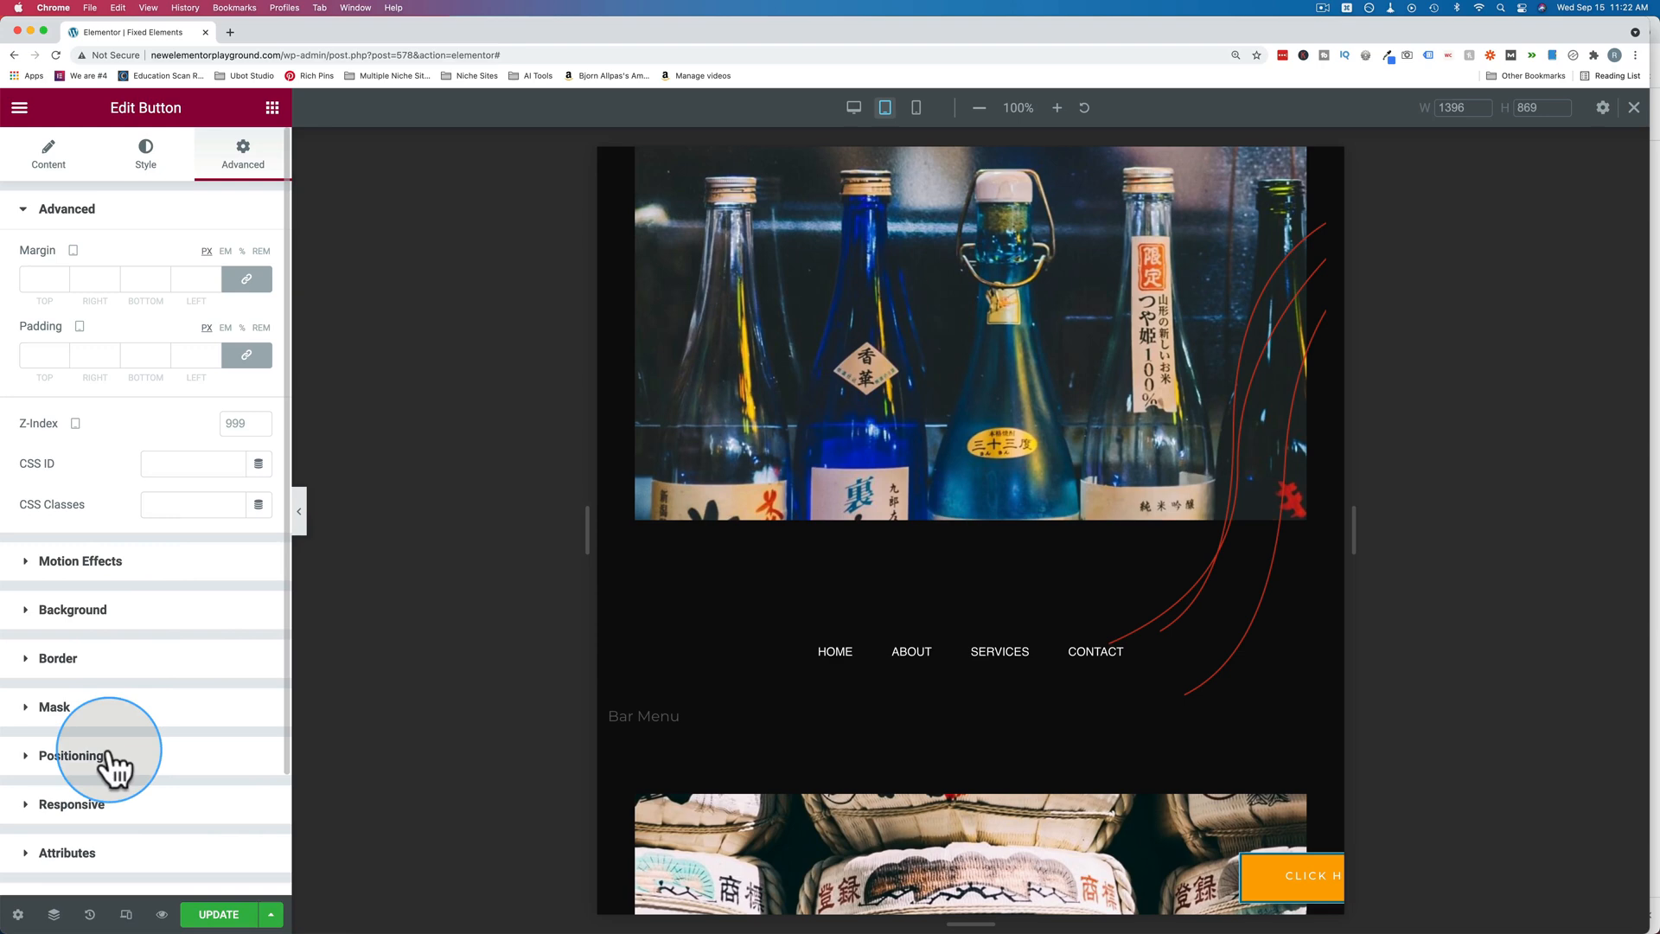
left_click(70, 755)
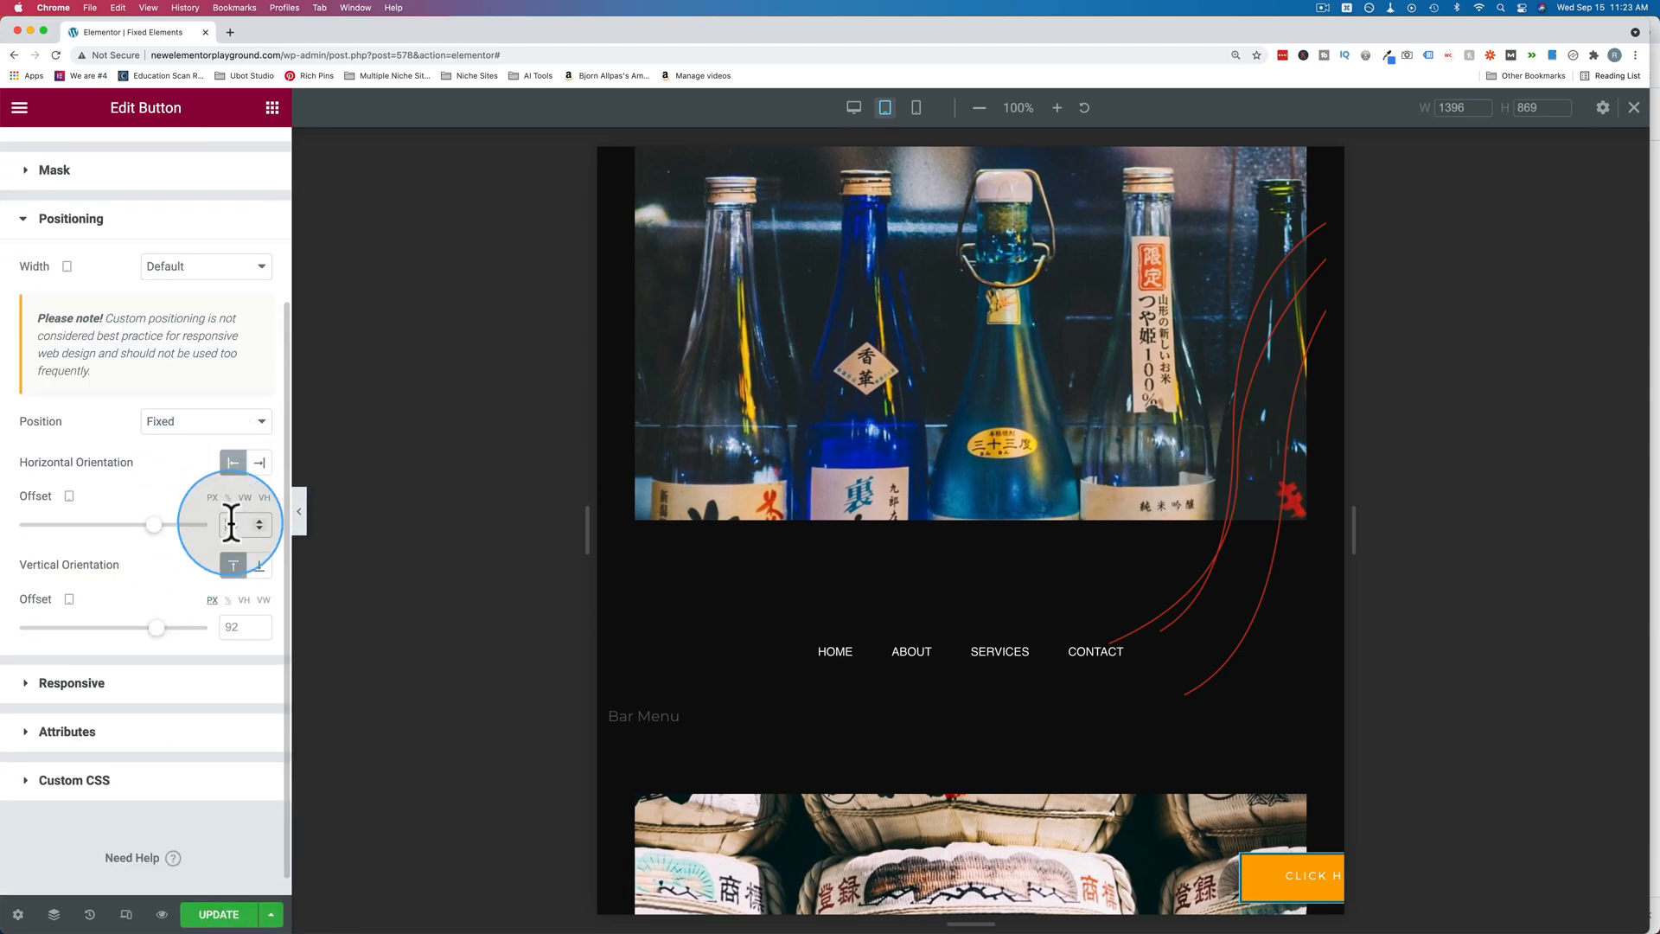
type("70")
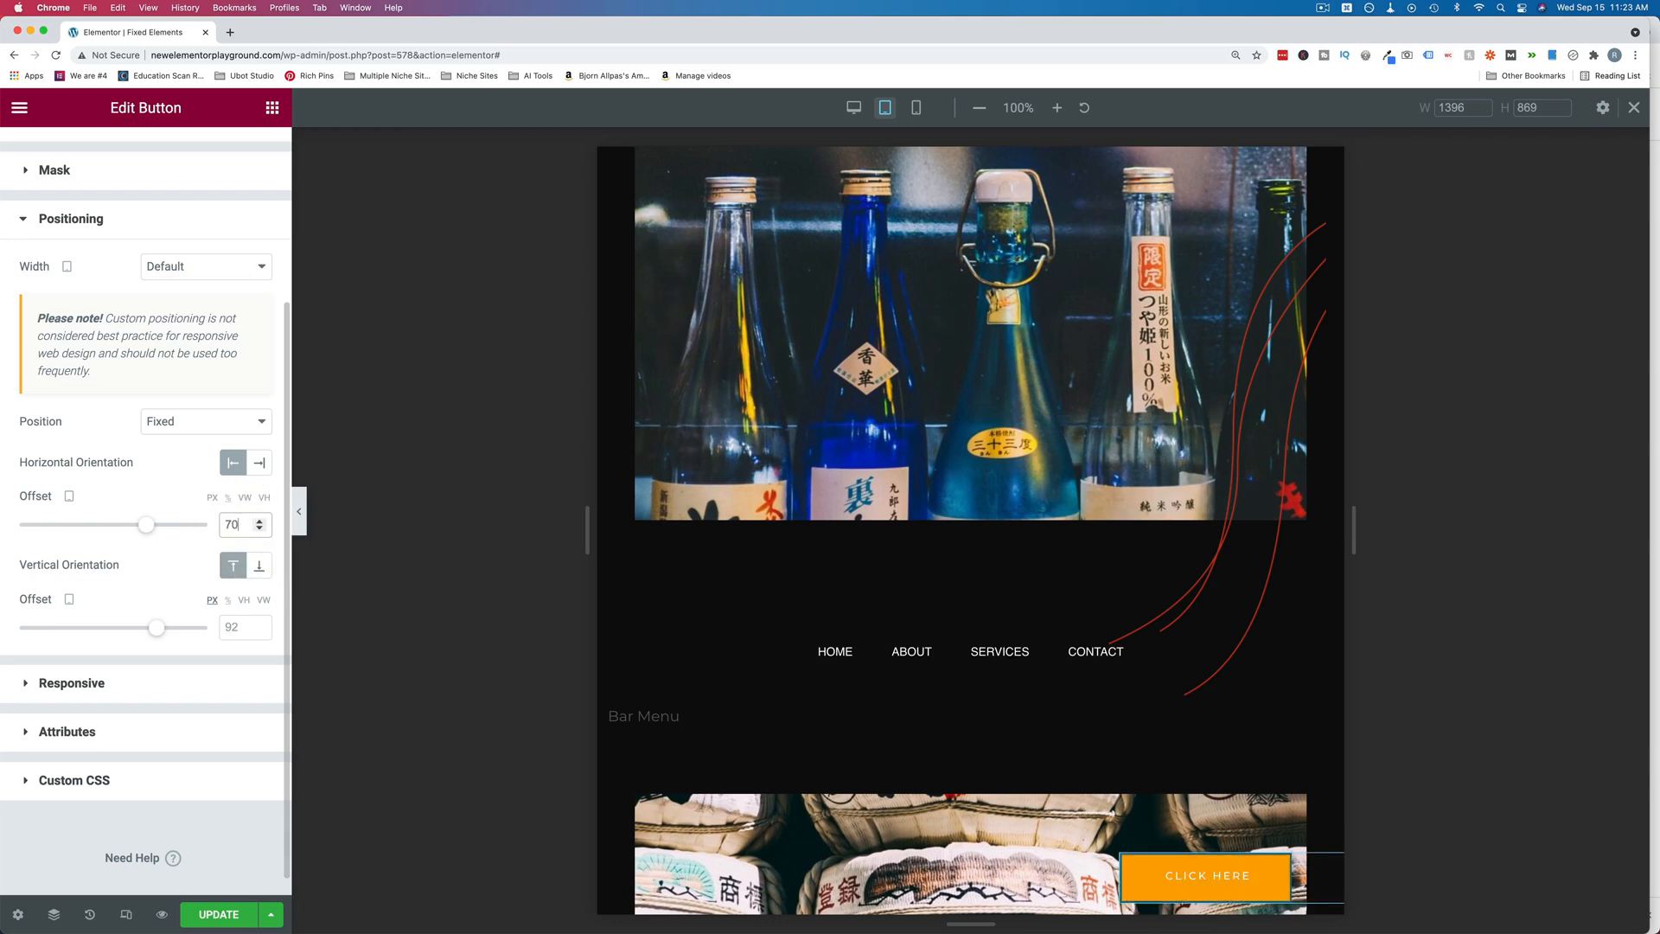
left_click(259, 518)
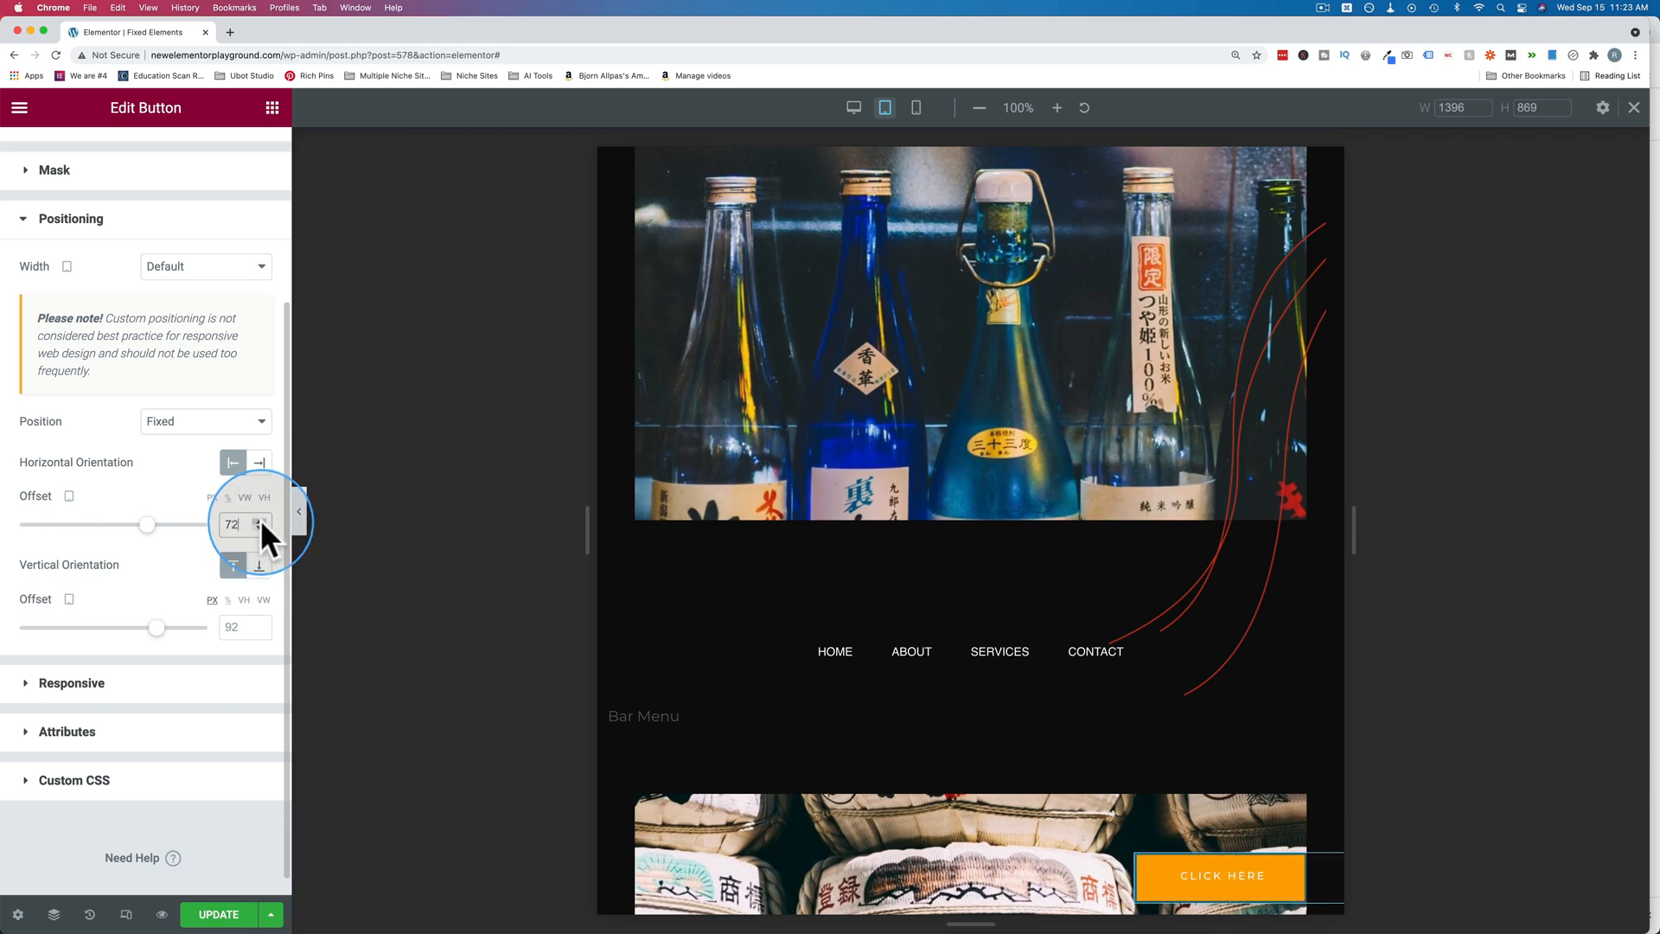
left_click(254, 520)
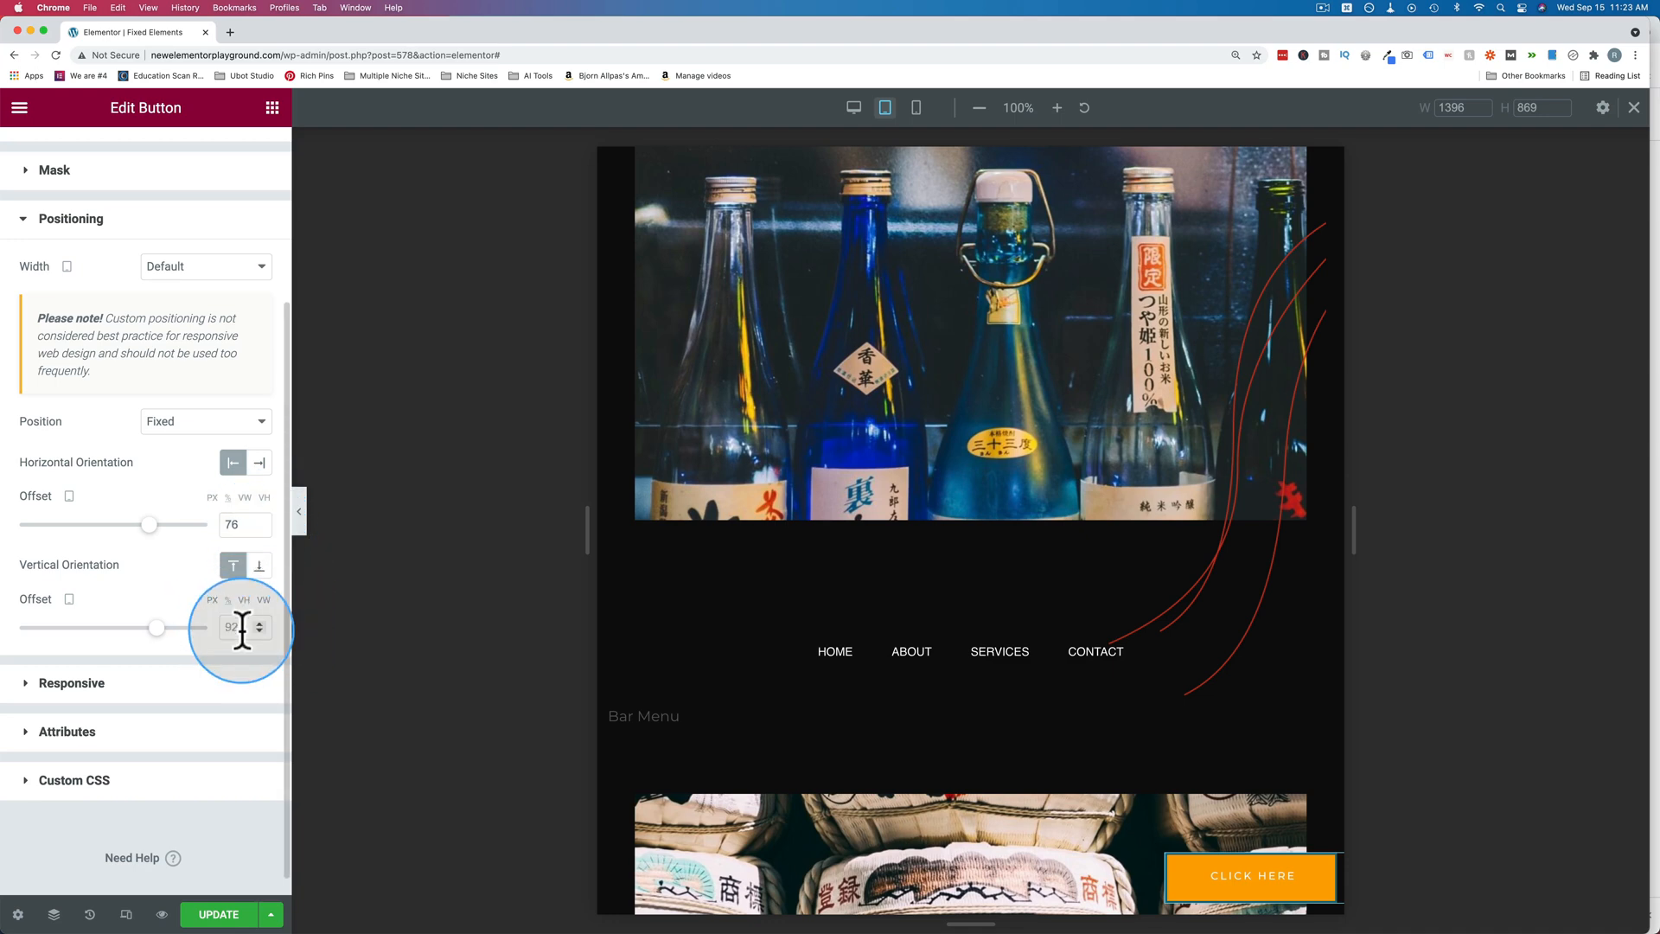
type("70")
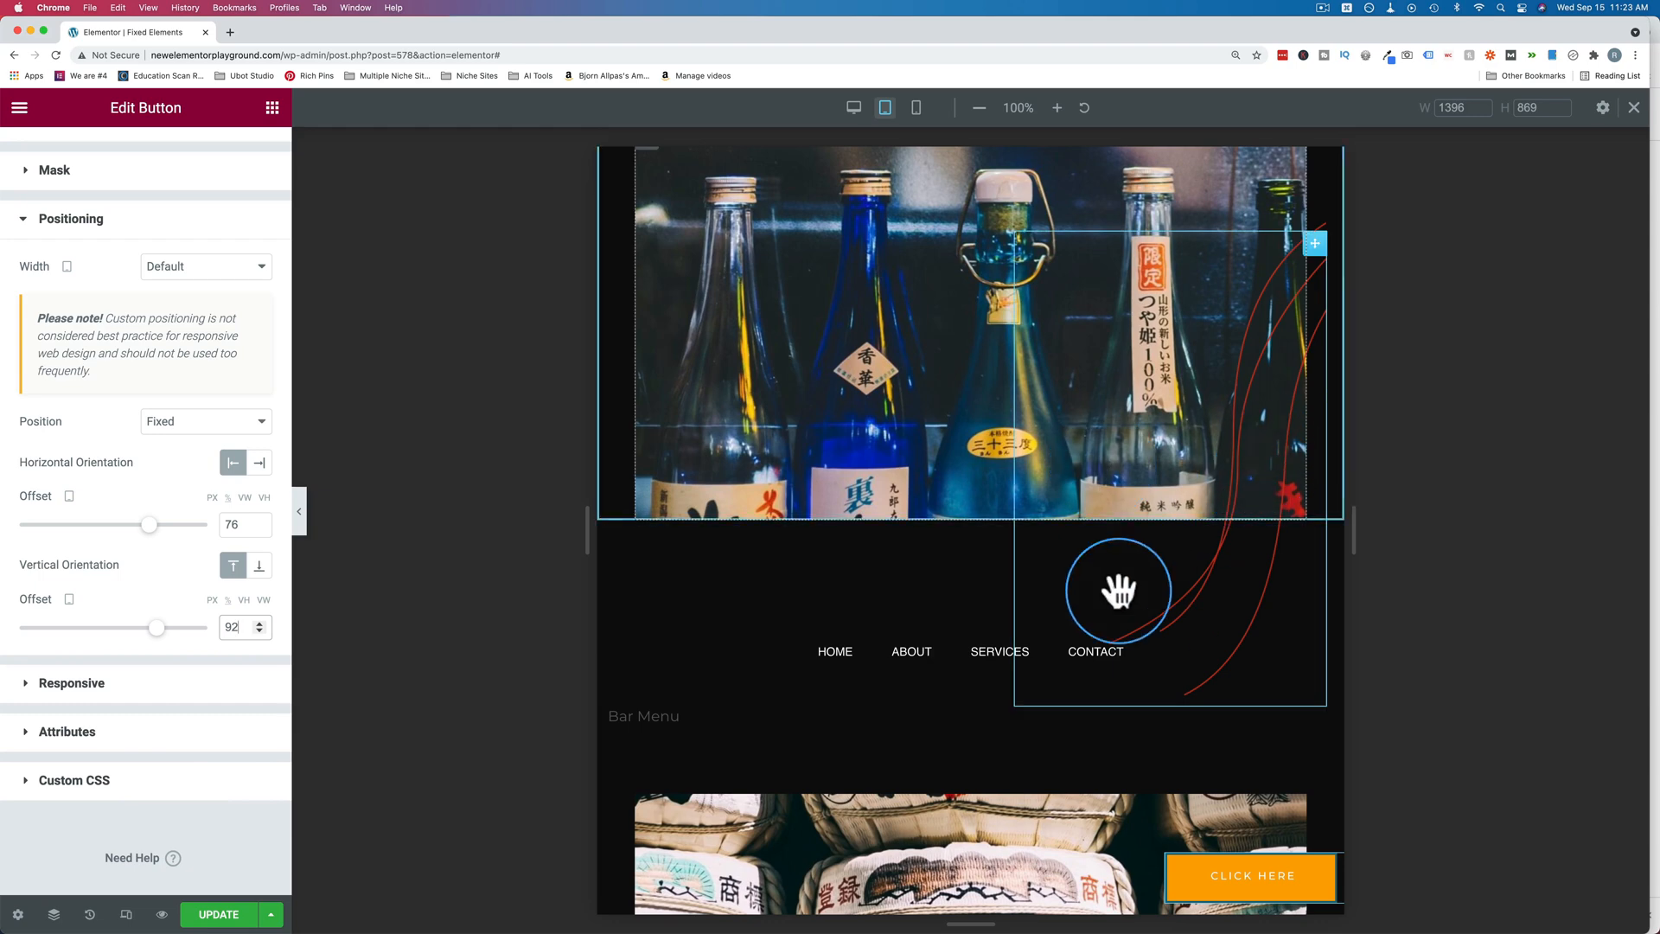
Step: In mobile view, set the button's horizontal Offset to 30 with vertical Offset at 92
left_click(915, 107)
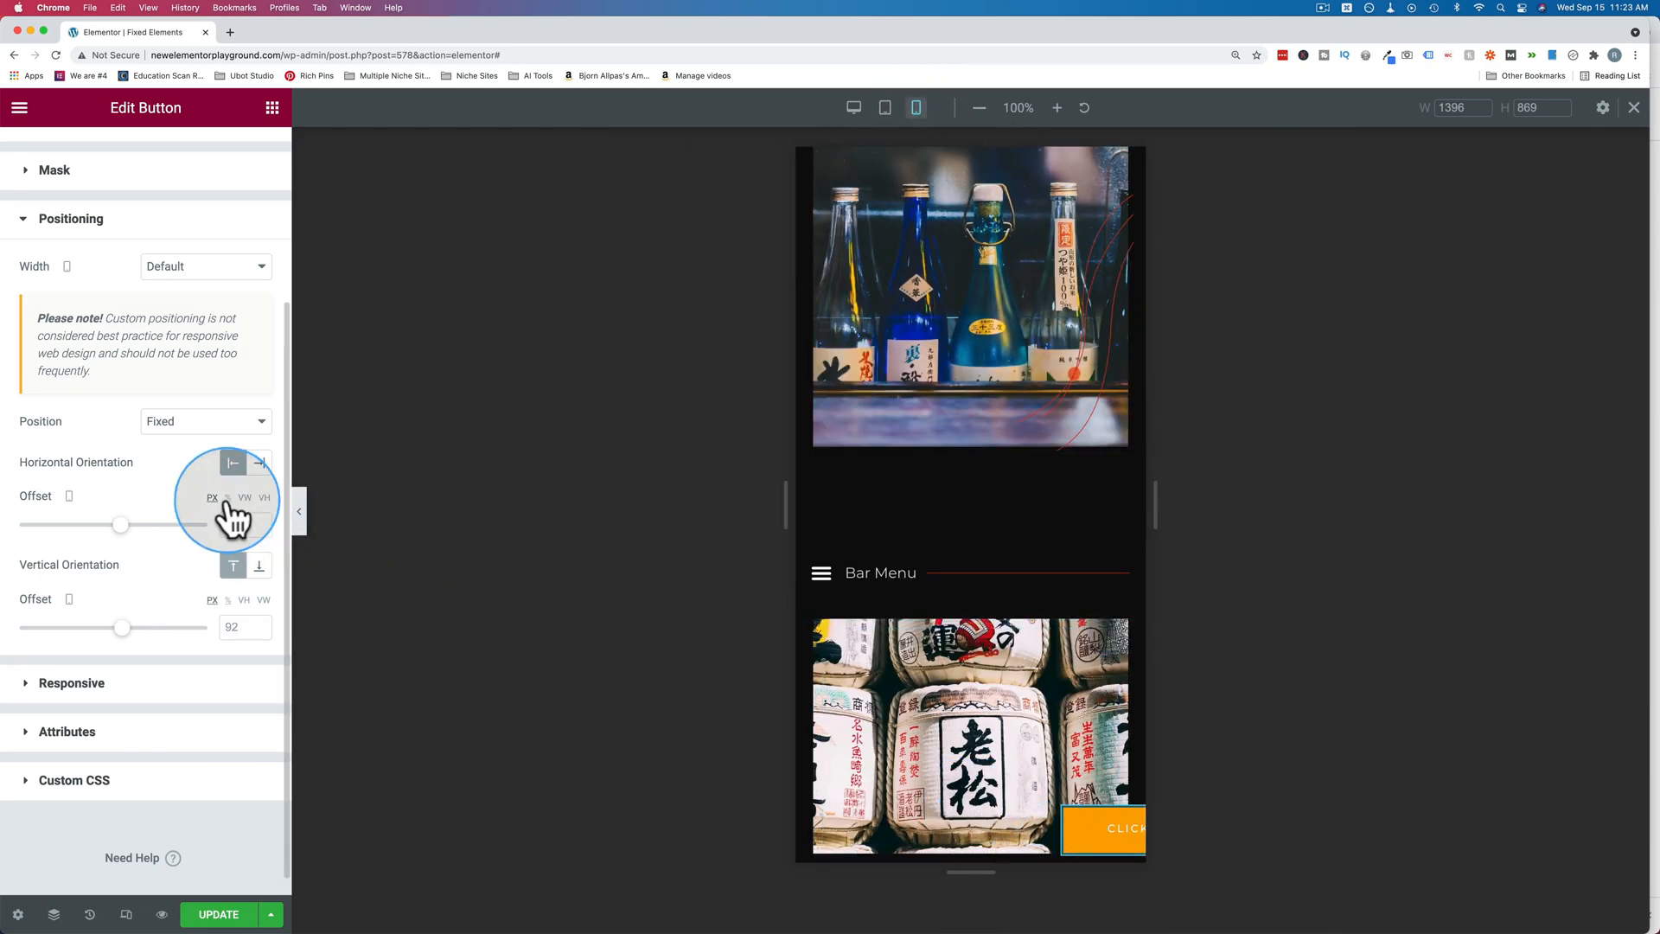
left_click(240, 525)
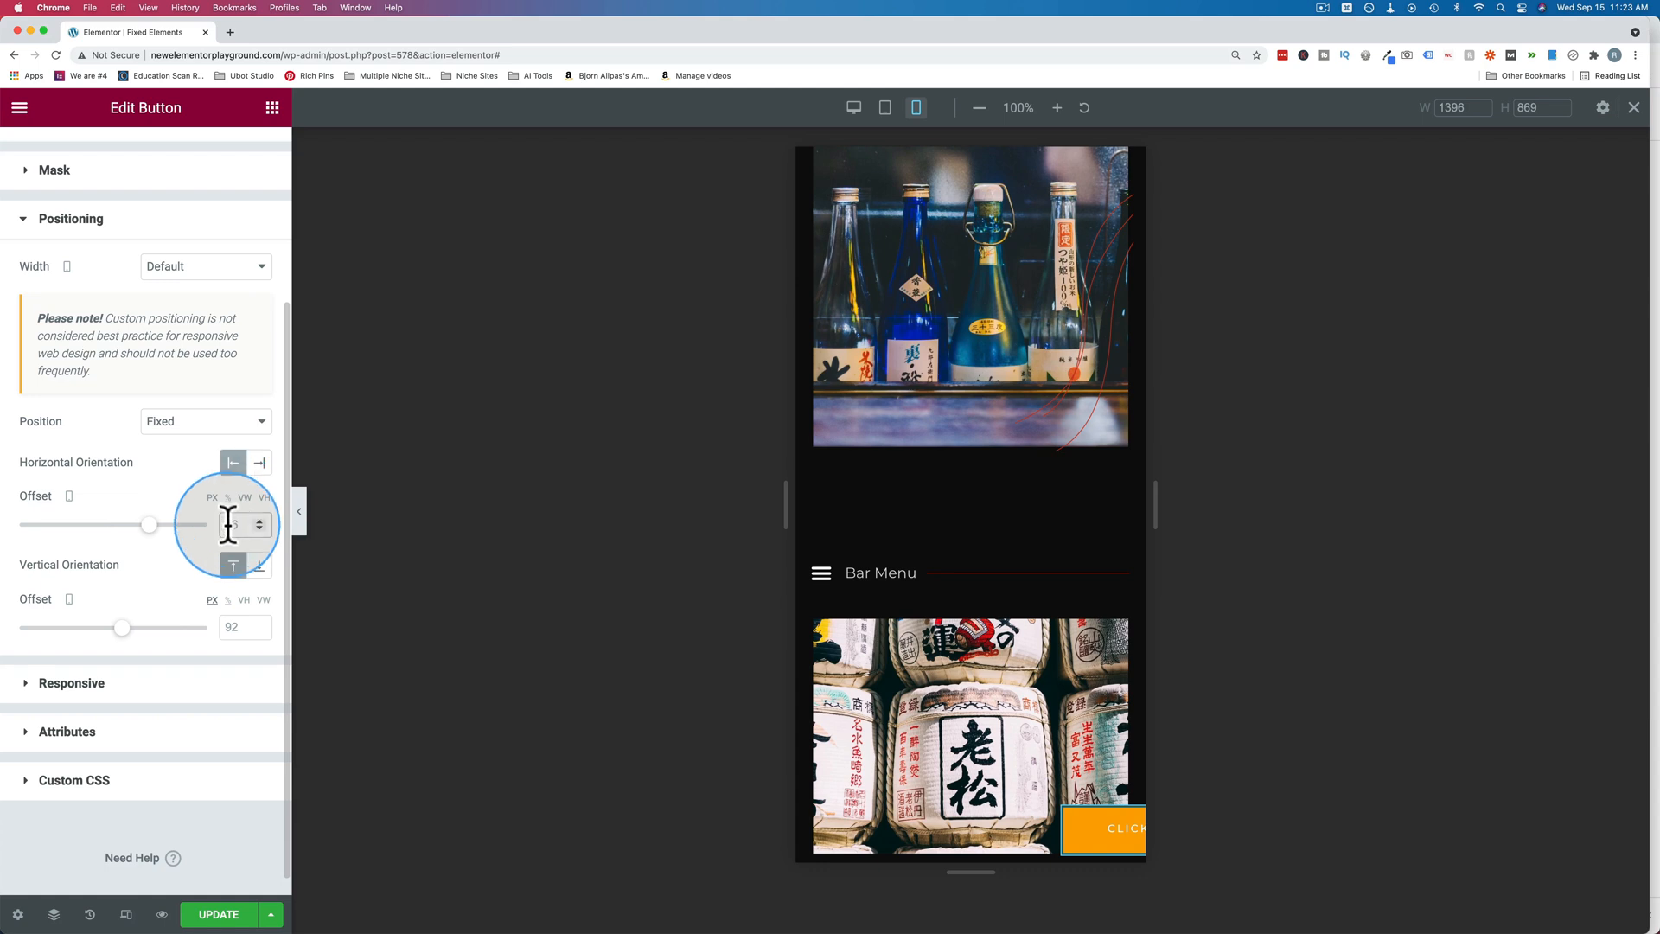
type("50")
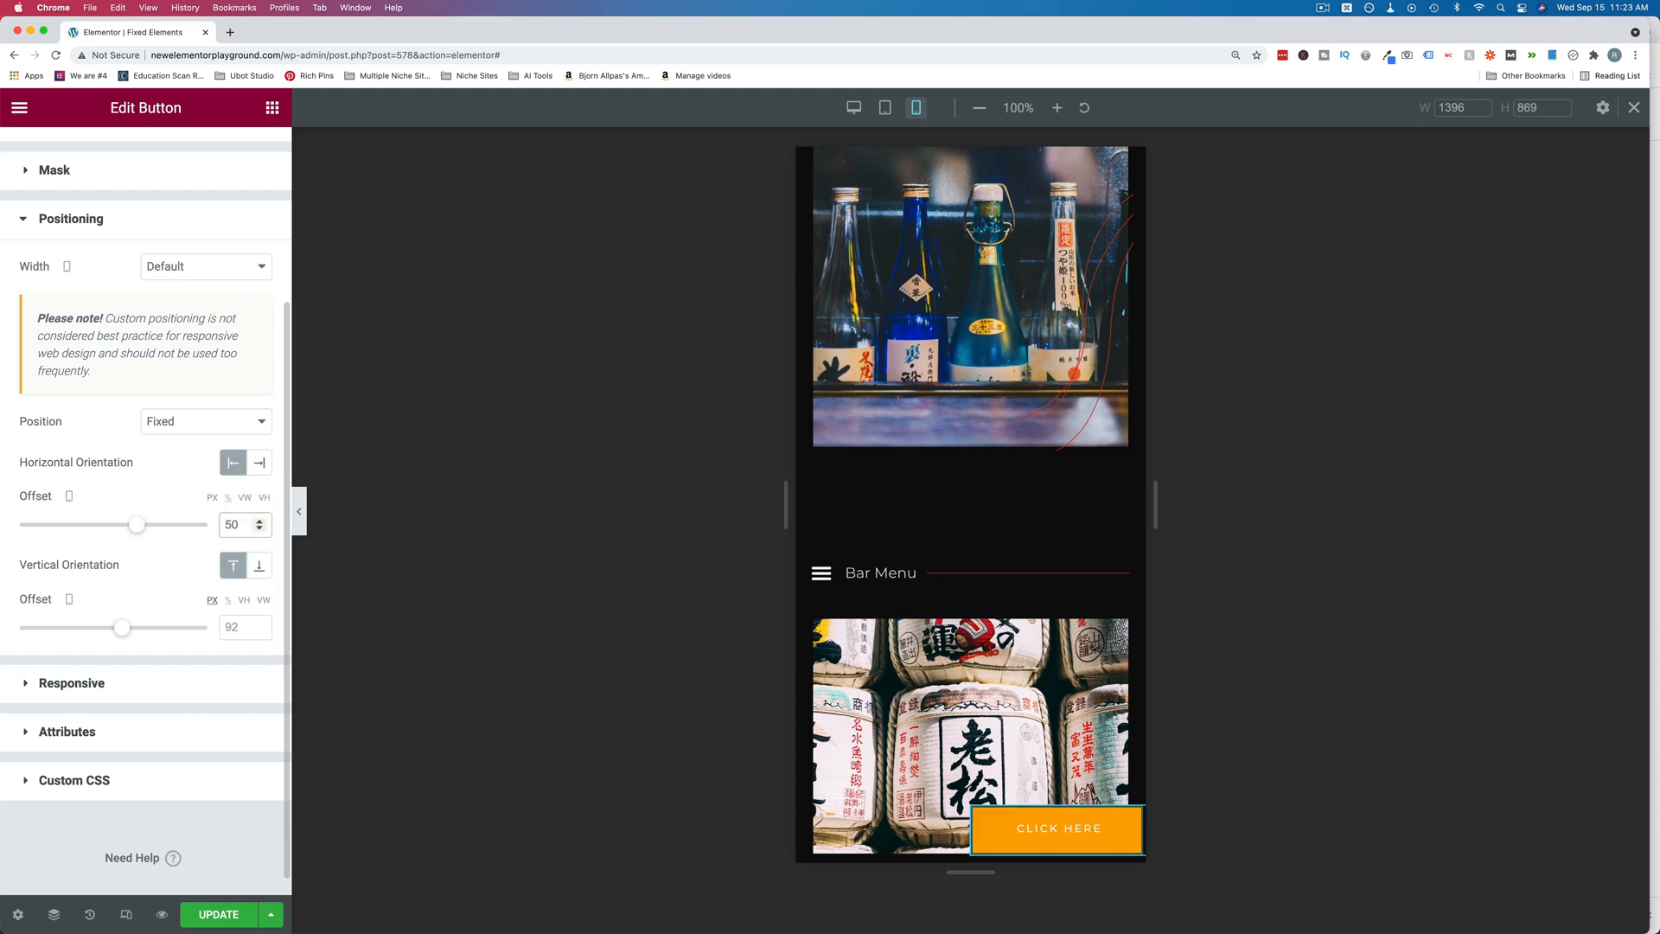
left_click(257, 529)
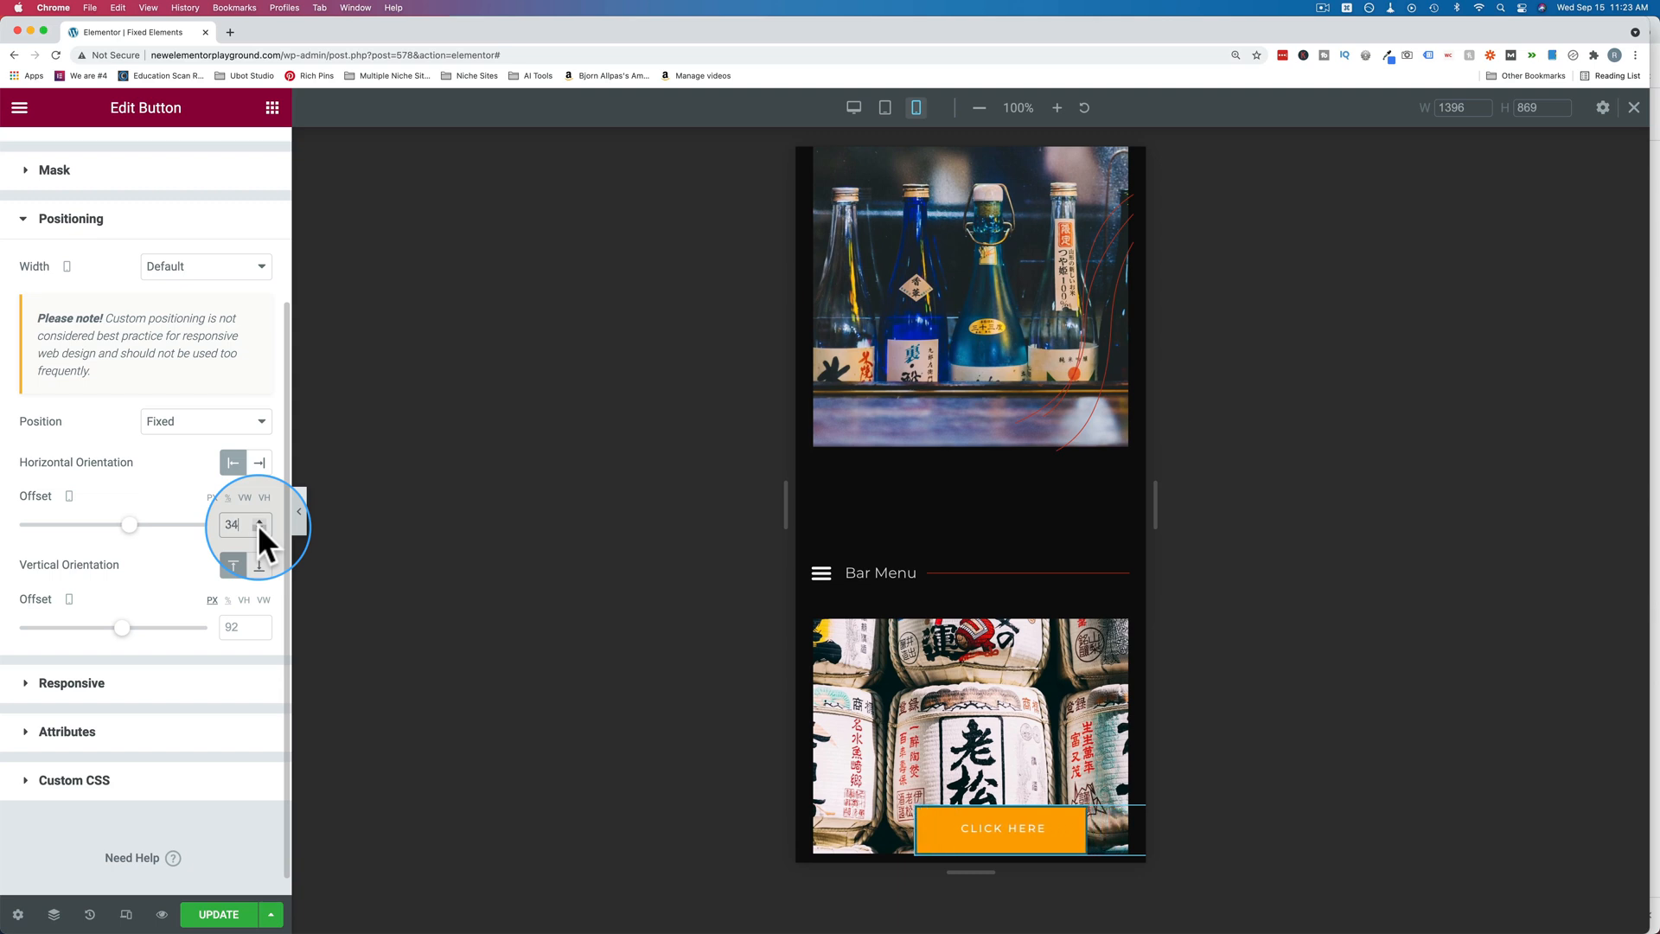
left_click(260, 529)
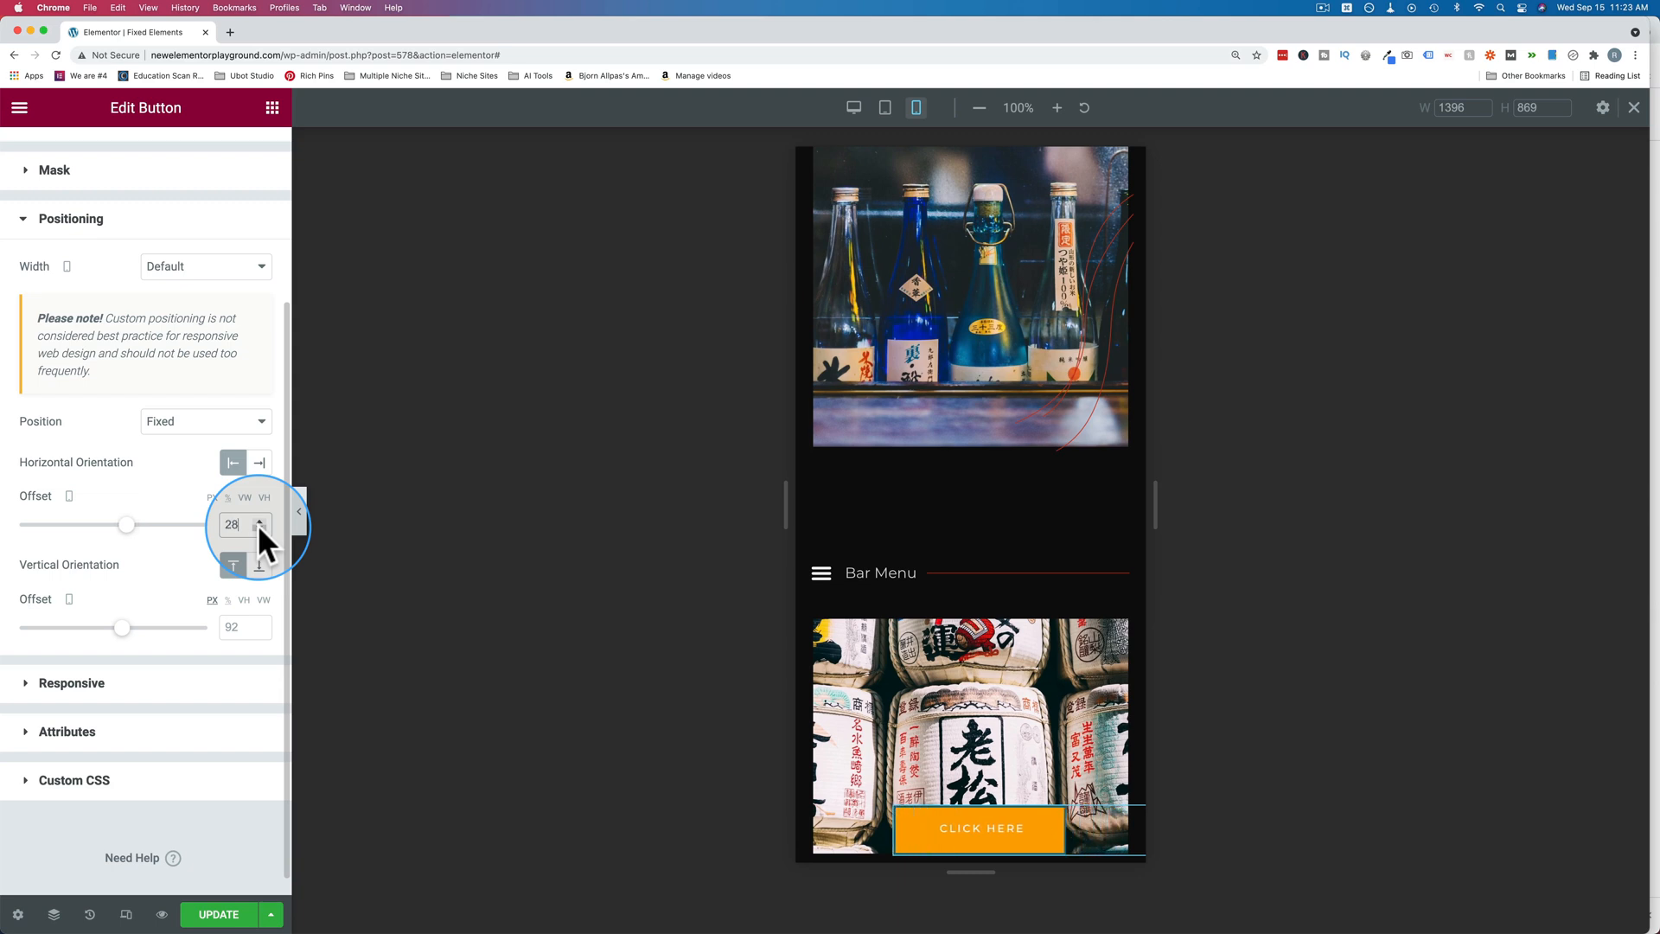
left_click(259, 519)
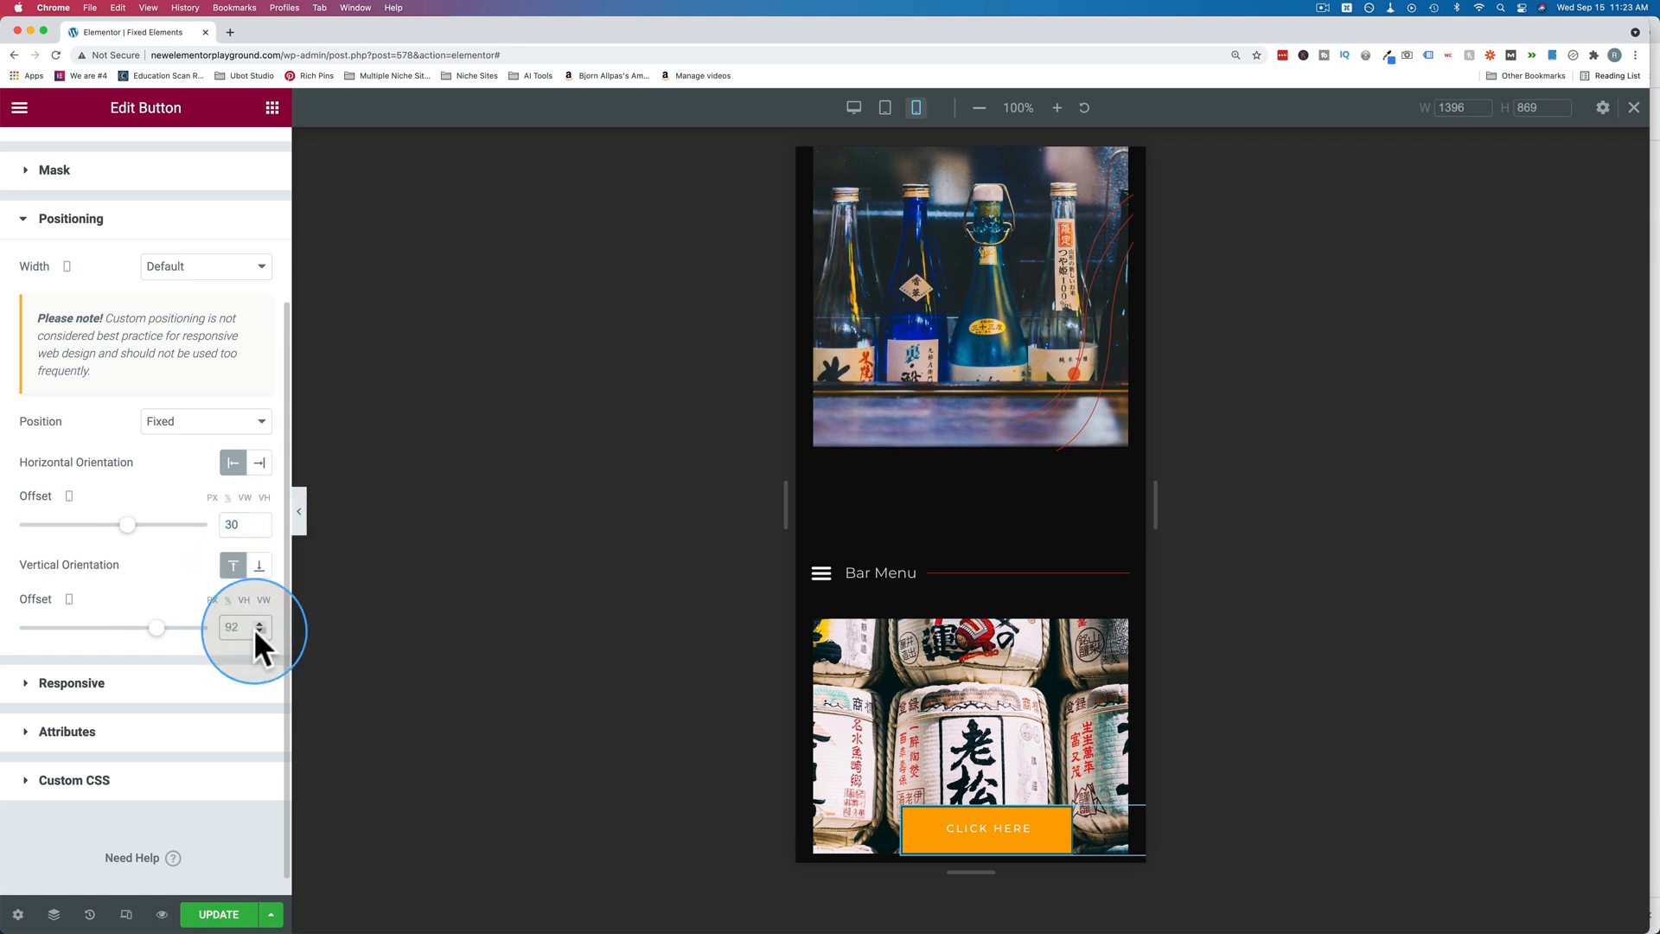
type("60")
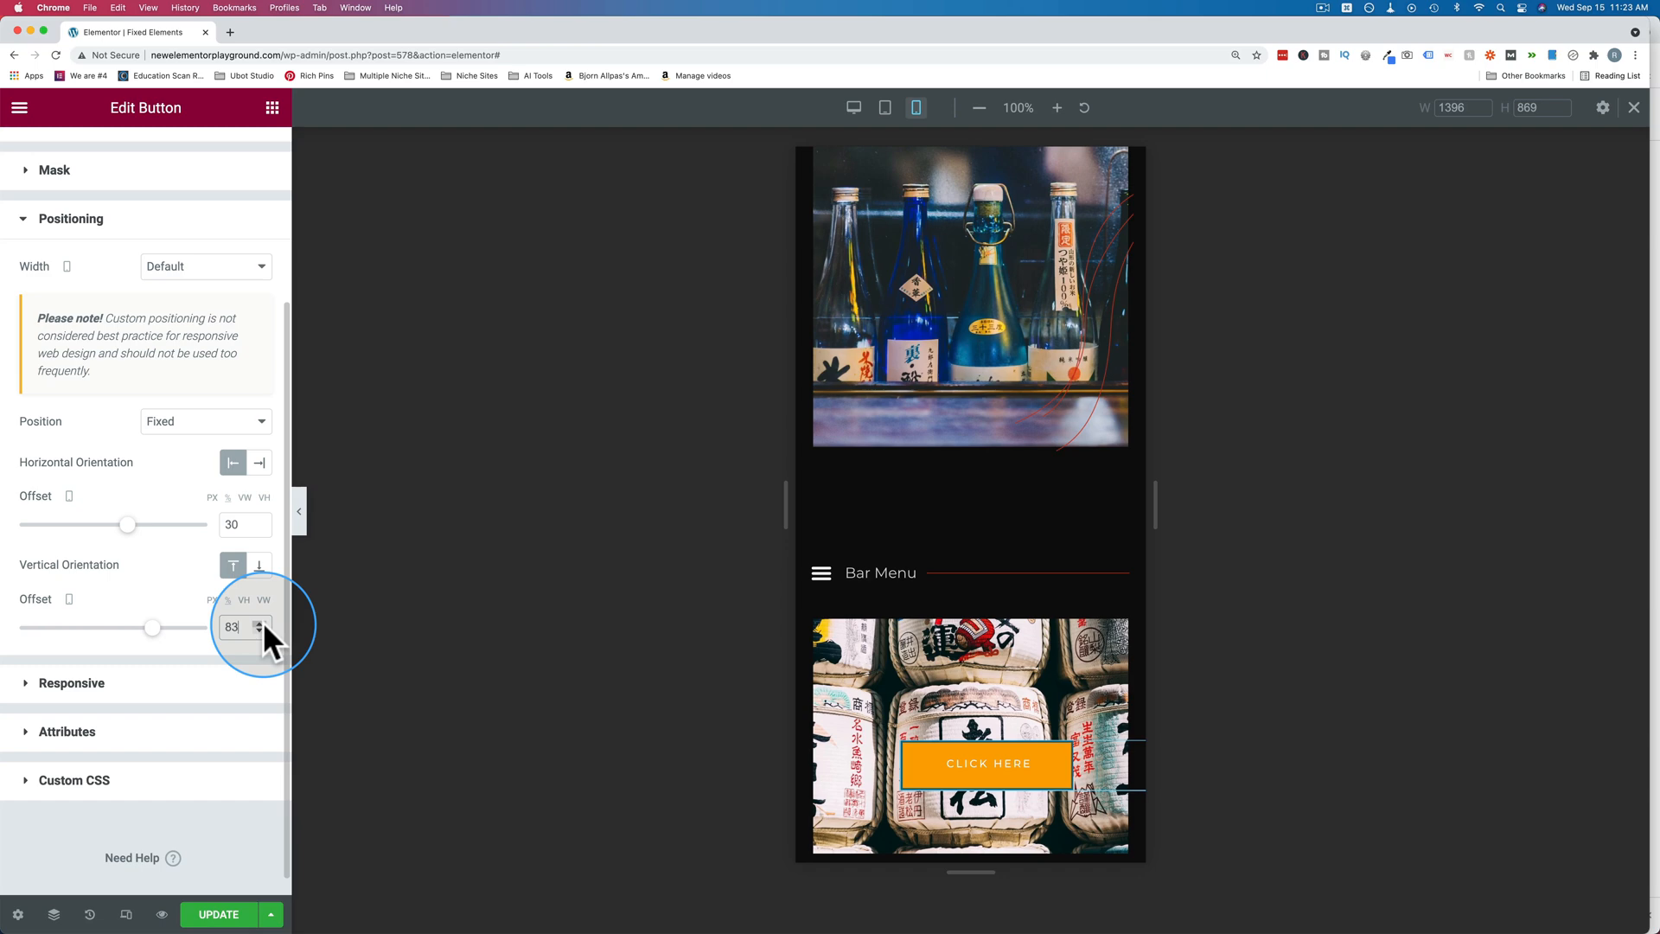
left_click(258, 622)
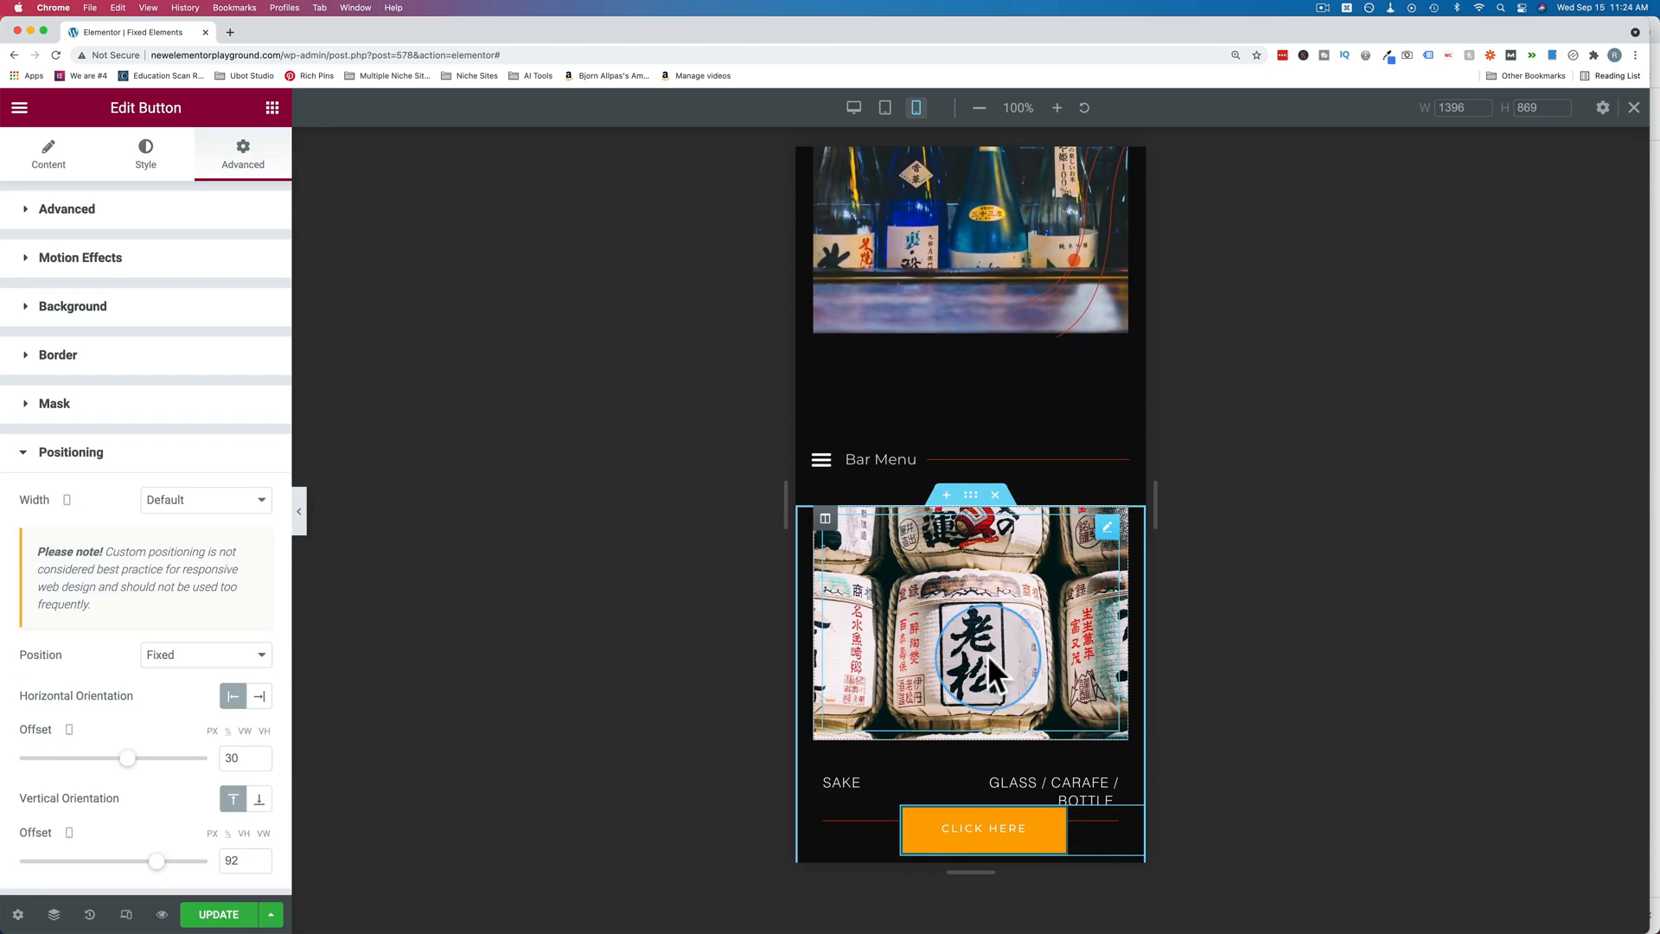
left_click(883, 107)
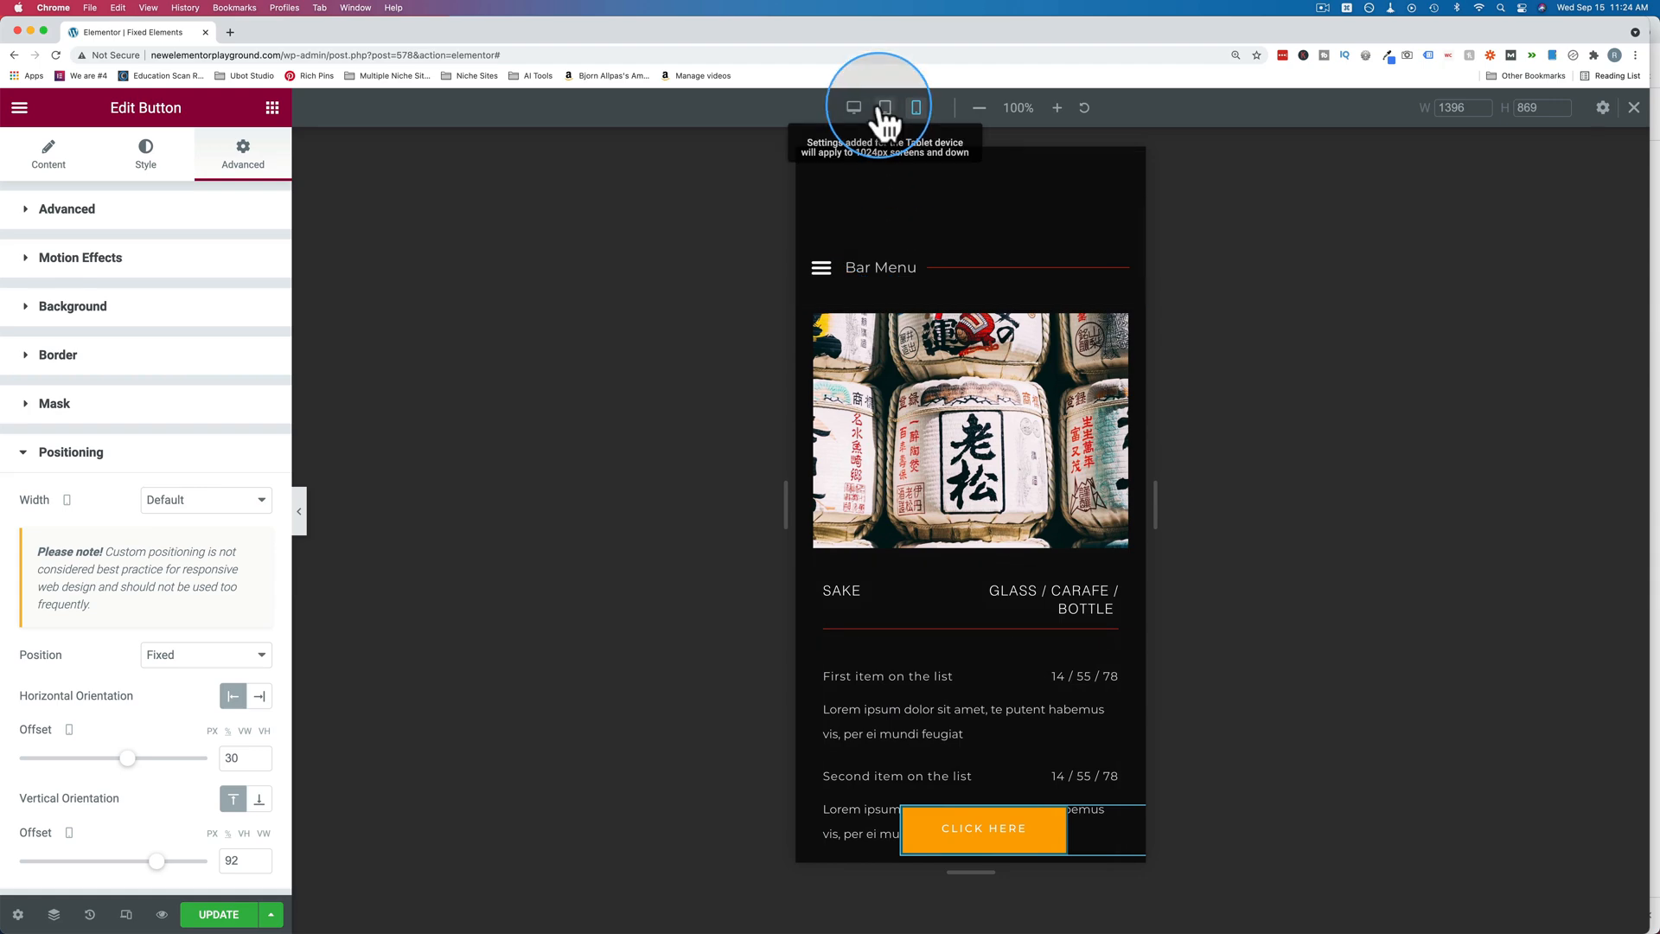